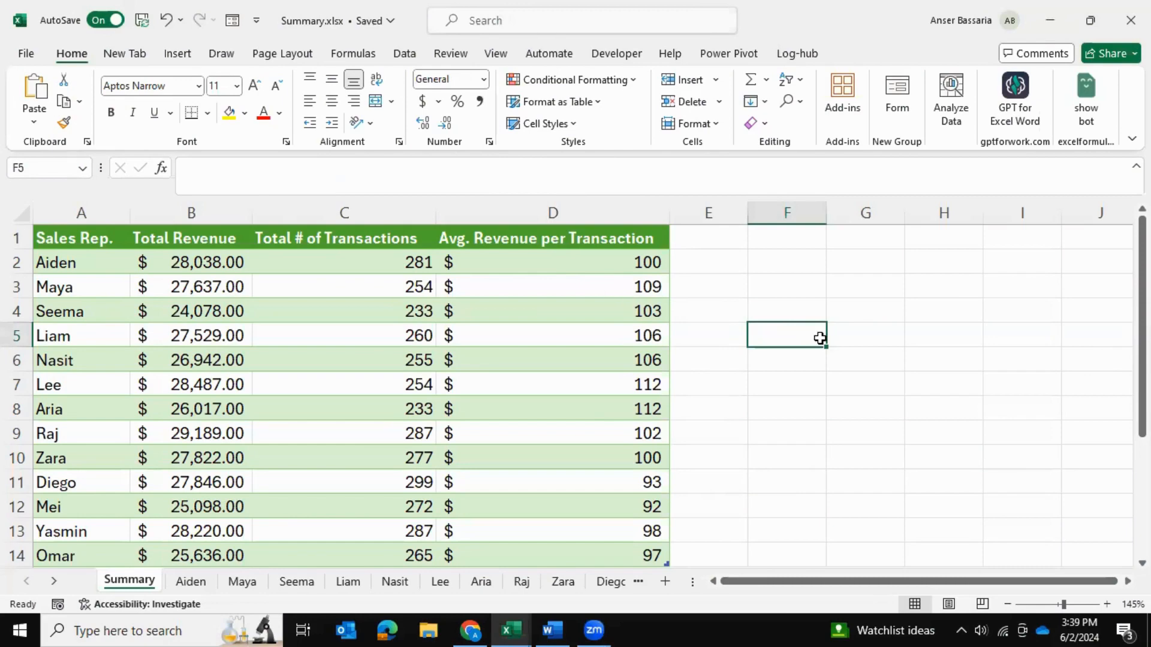
pyautogui.moveTo(432, 422)
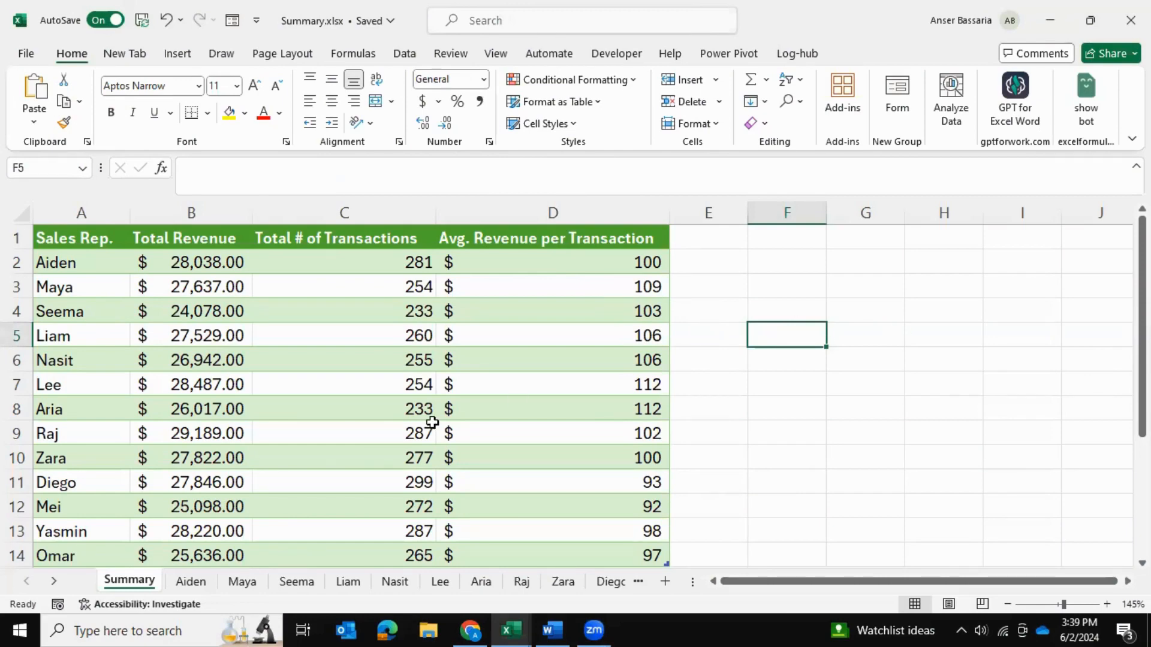
# - View Aiden's sales sheet, glance back at Summary, then return to Aiden's sheet
pyautogui.click(190, 581)
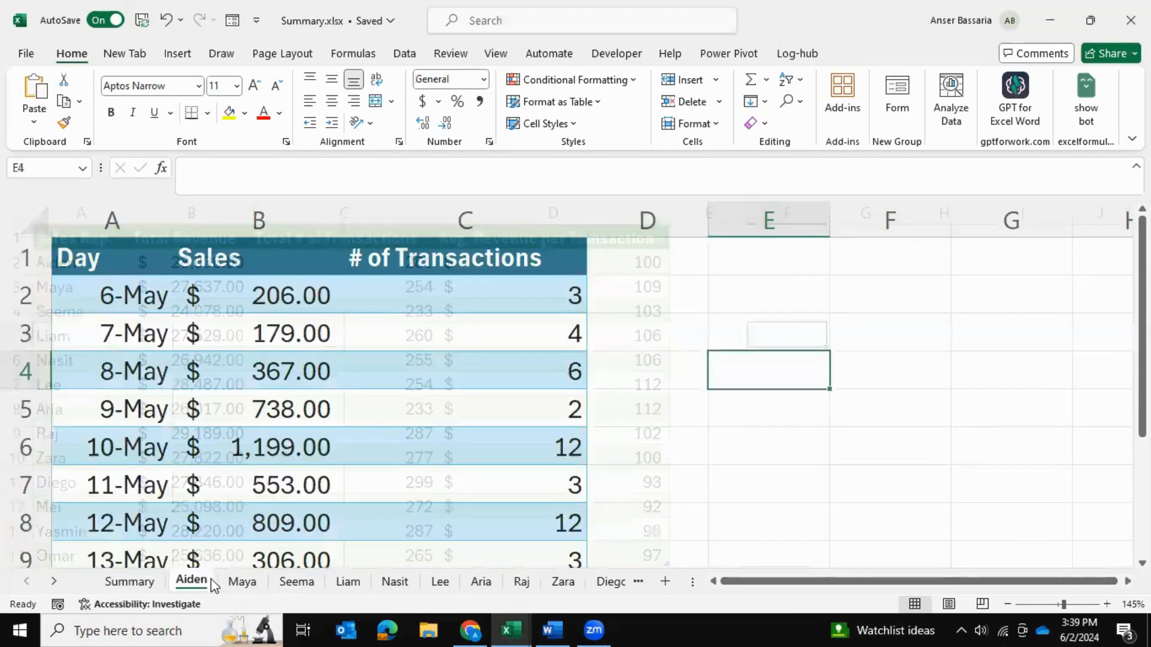
pyautogui.click(130, 581)
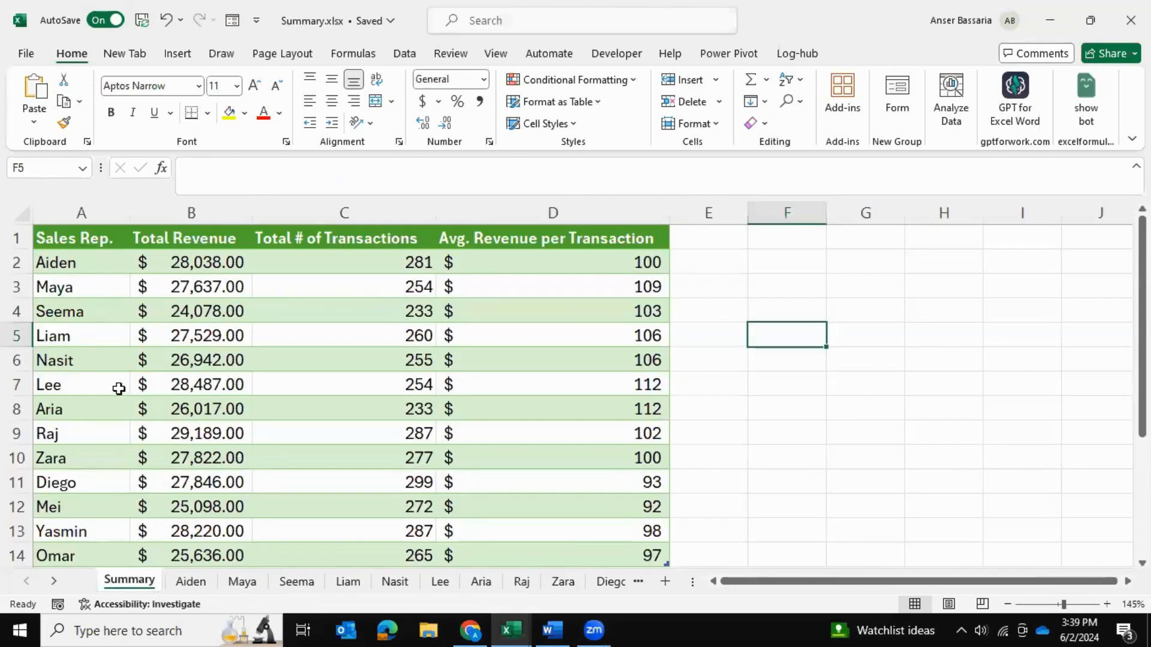
pyautogui.moveTo(272, 591)
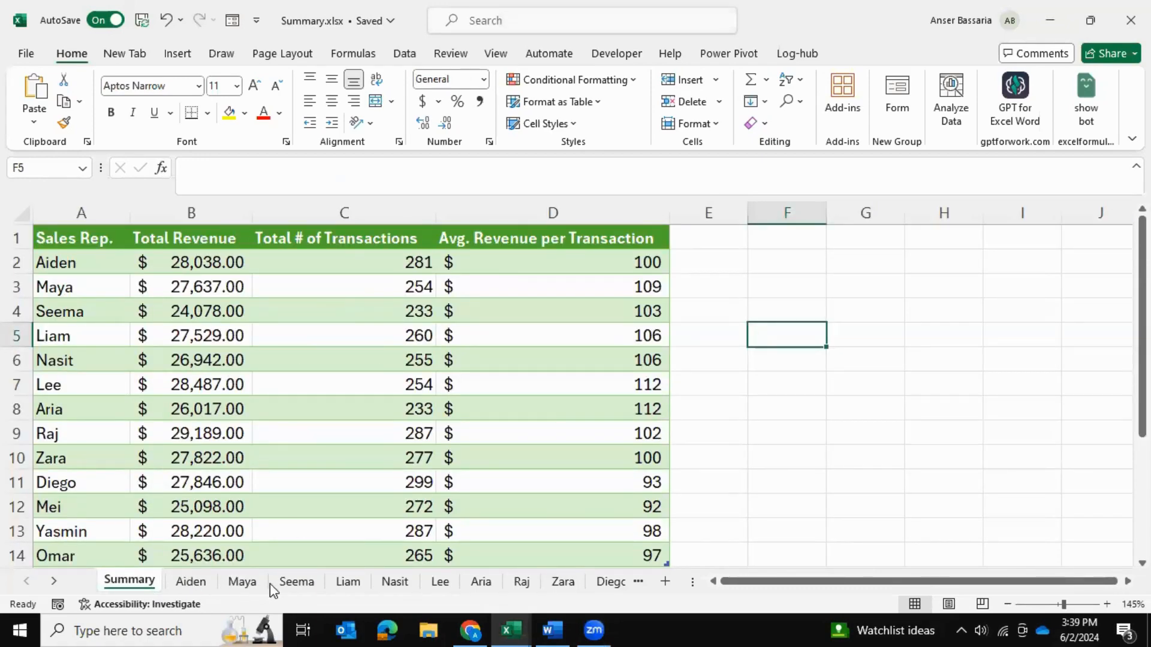
pyautogui.moveTo(350, 582)
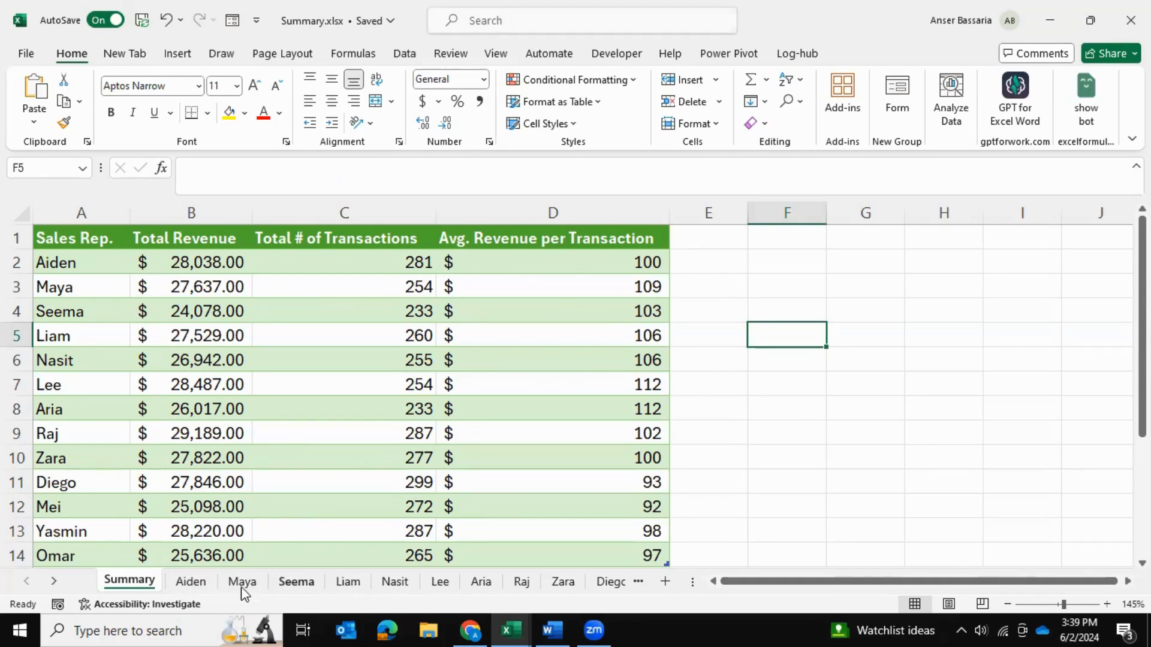
pyautogui.click(190, 581)
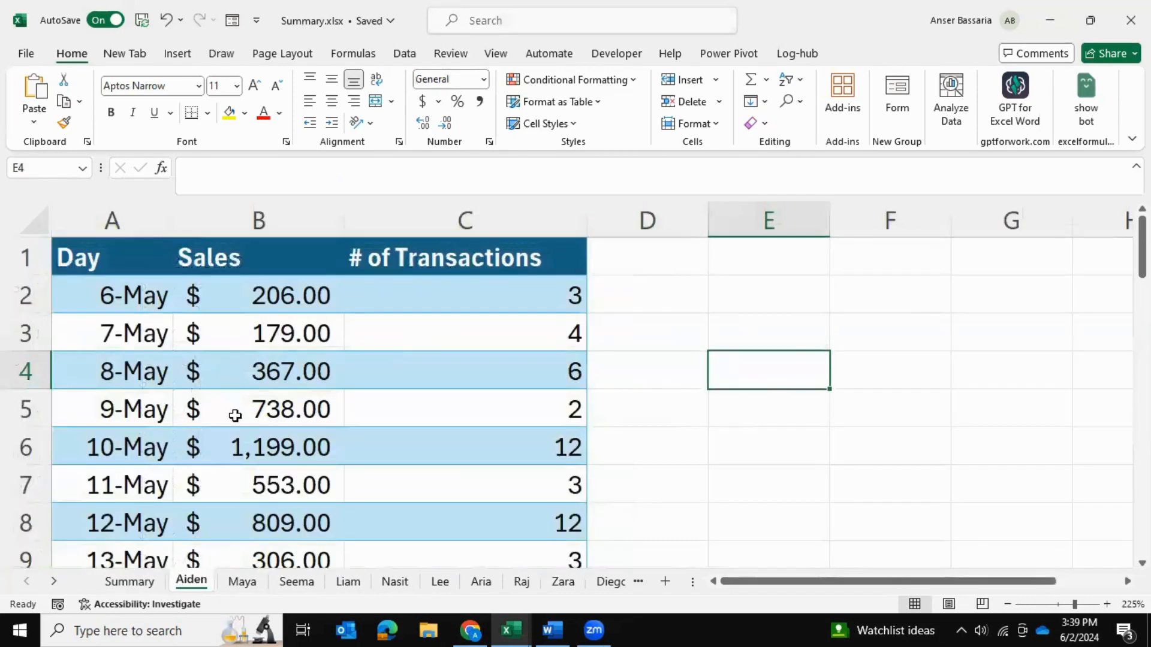
pyautogui.moveTo(132, 274)
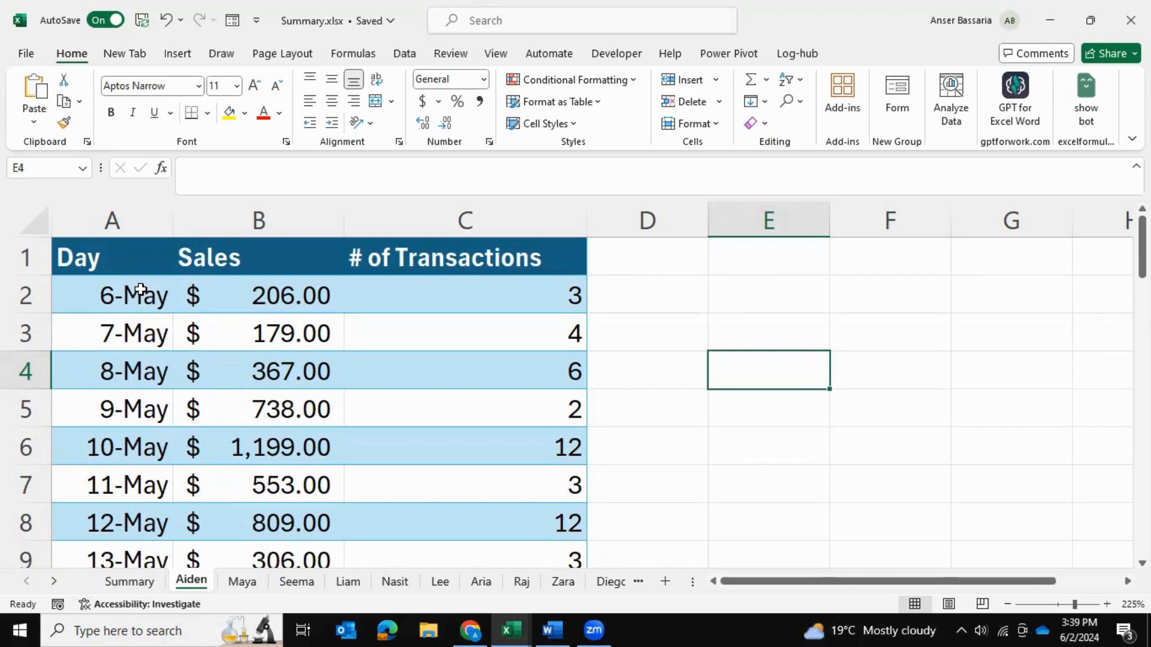
# - Check Aiden's first sales amount and transaction count, then switch sheets via the sheet list
pyautogui.click(258, 295)
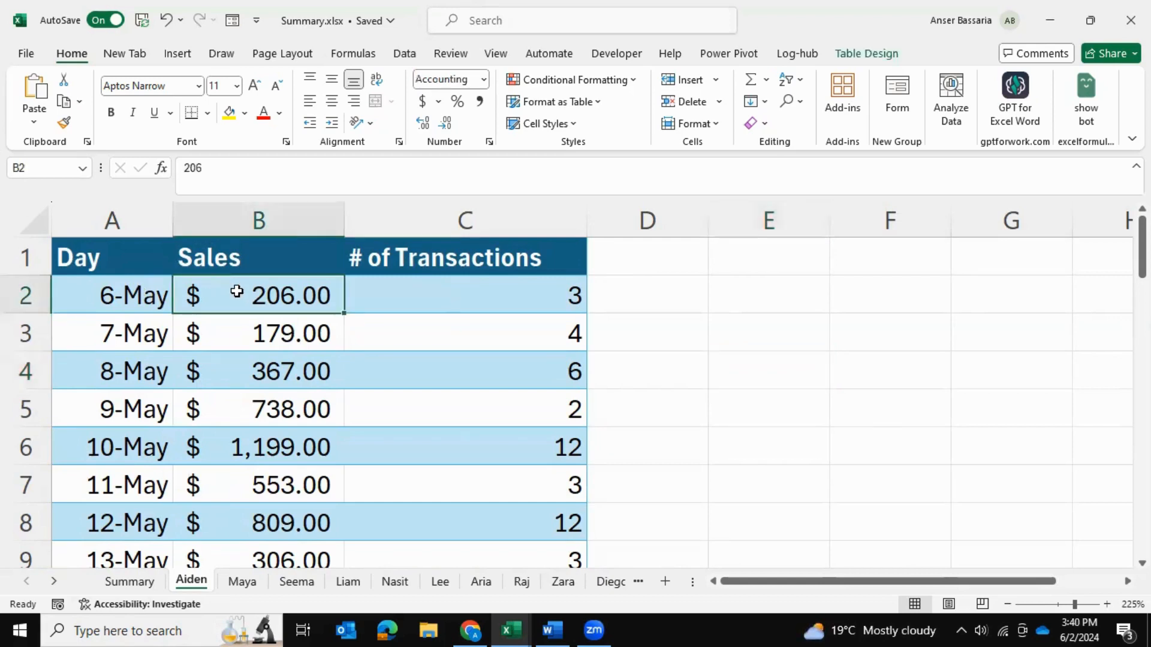
pyautogui.click(464, 295)
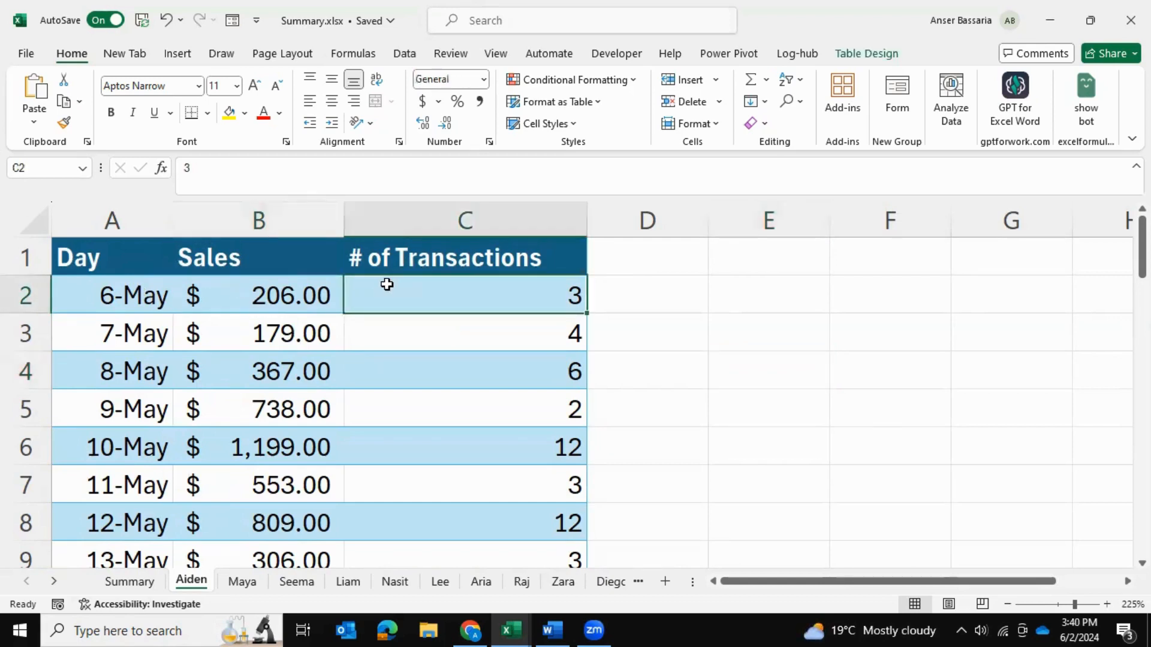
pyautogui.moveTo(327, 592)
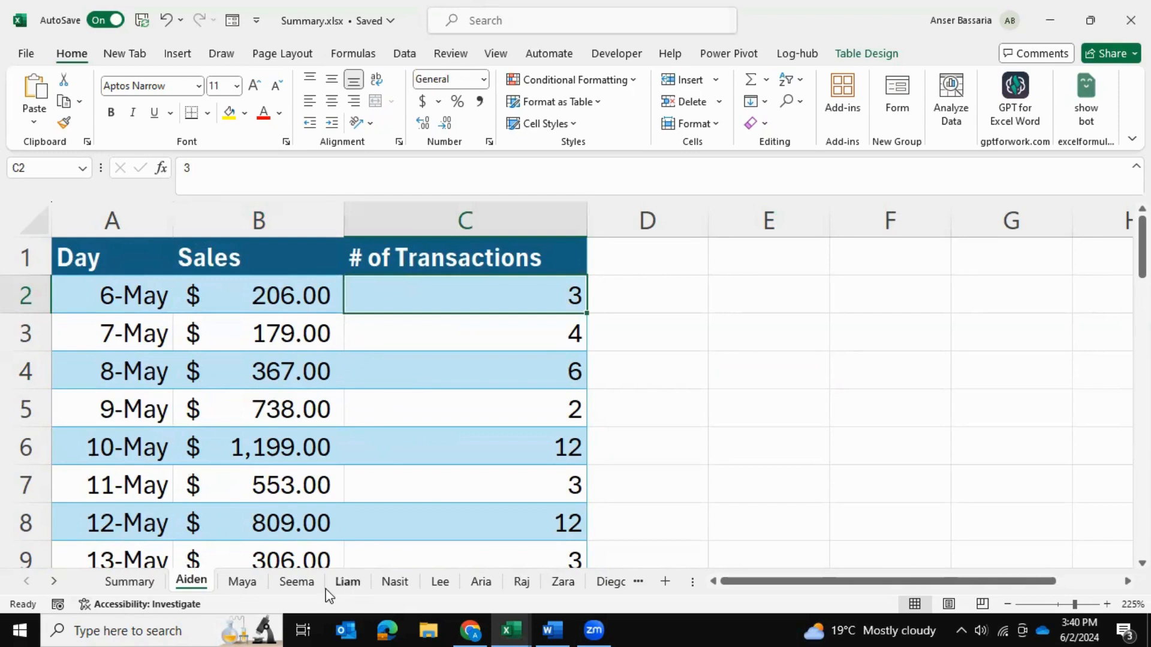
pyautogui.click(439, 582)
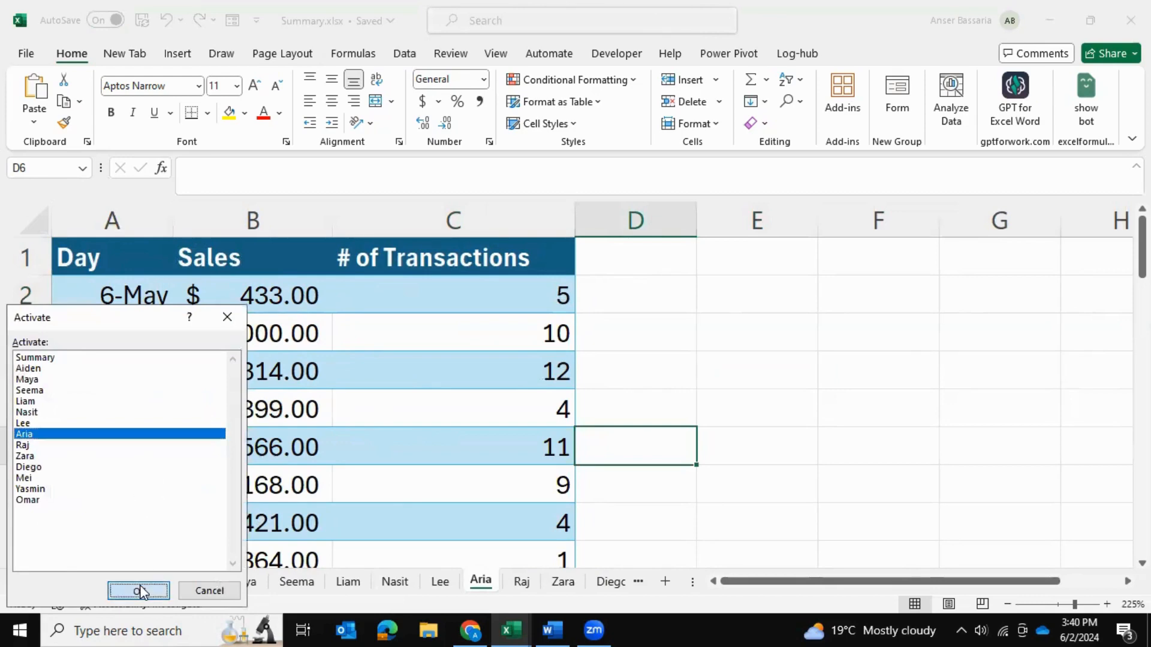
pyautogui.click(138, 592)
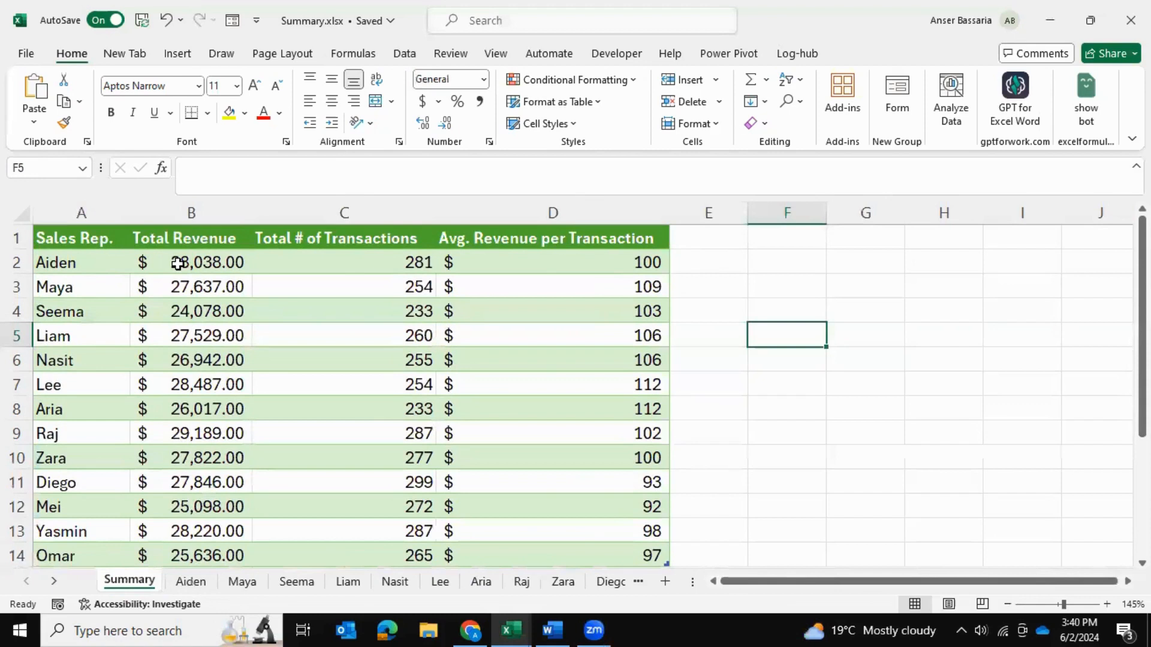
pyautogui.click(190, 262)
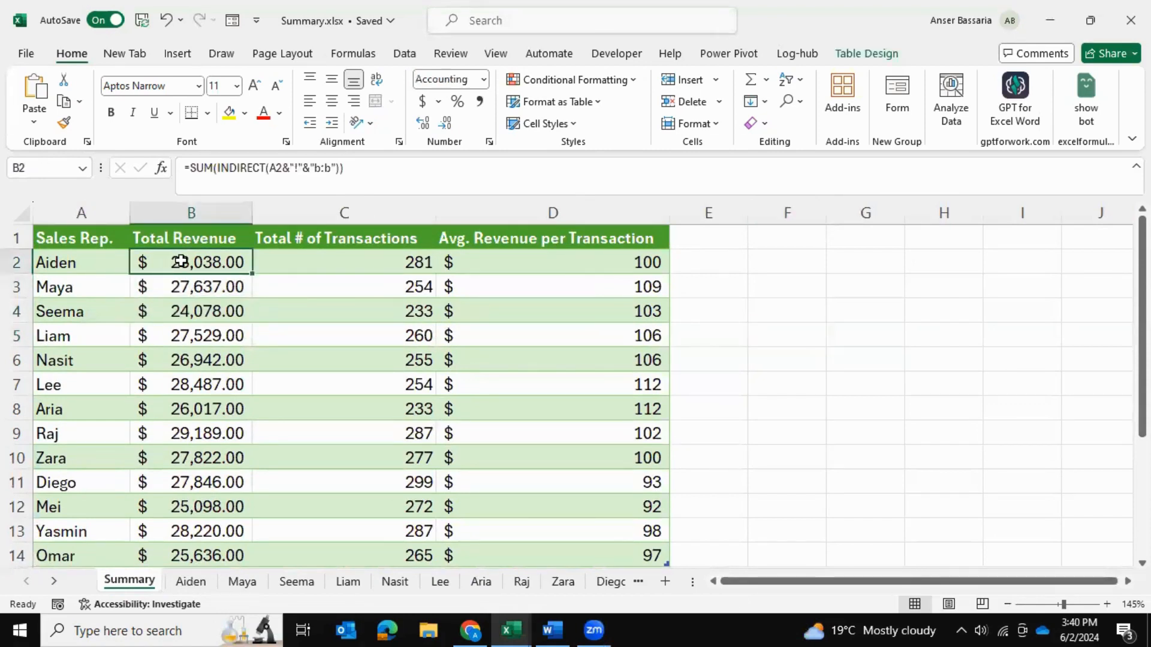
pyautogui.click(344, 262)
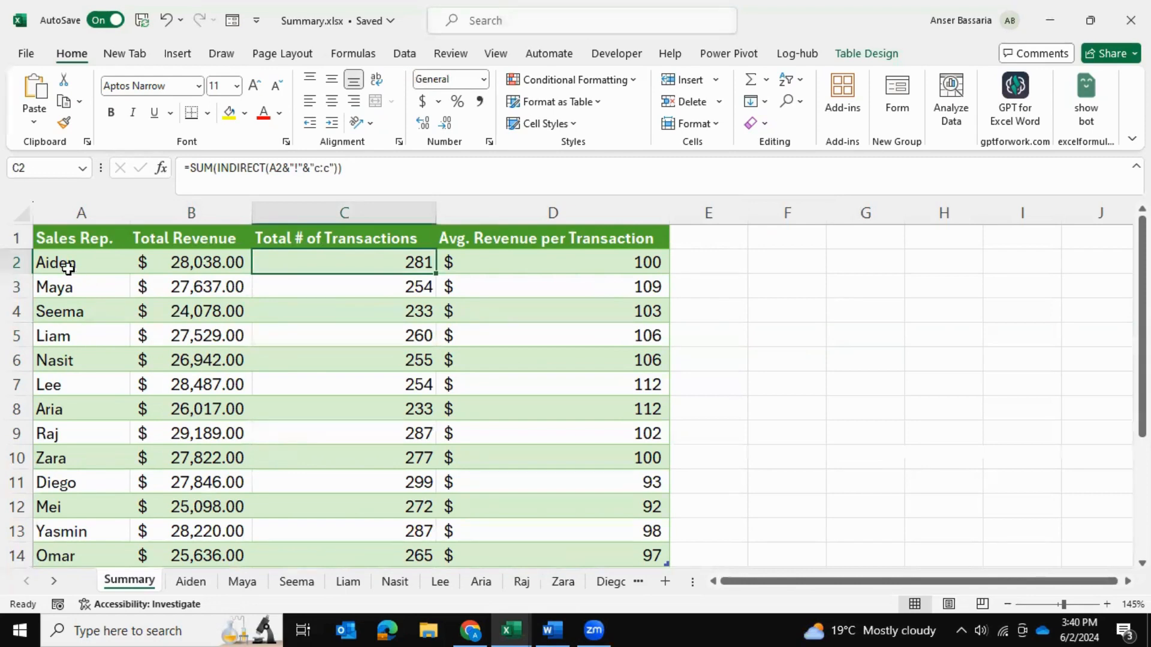
pyautogui.moveTo(101, 263)
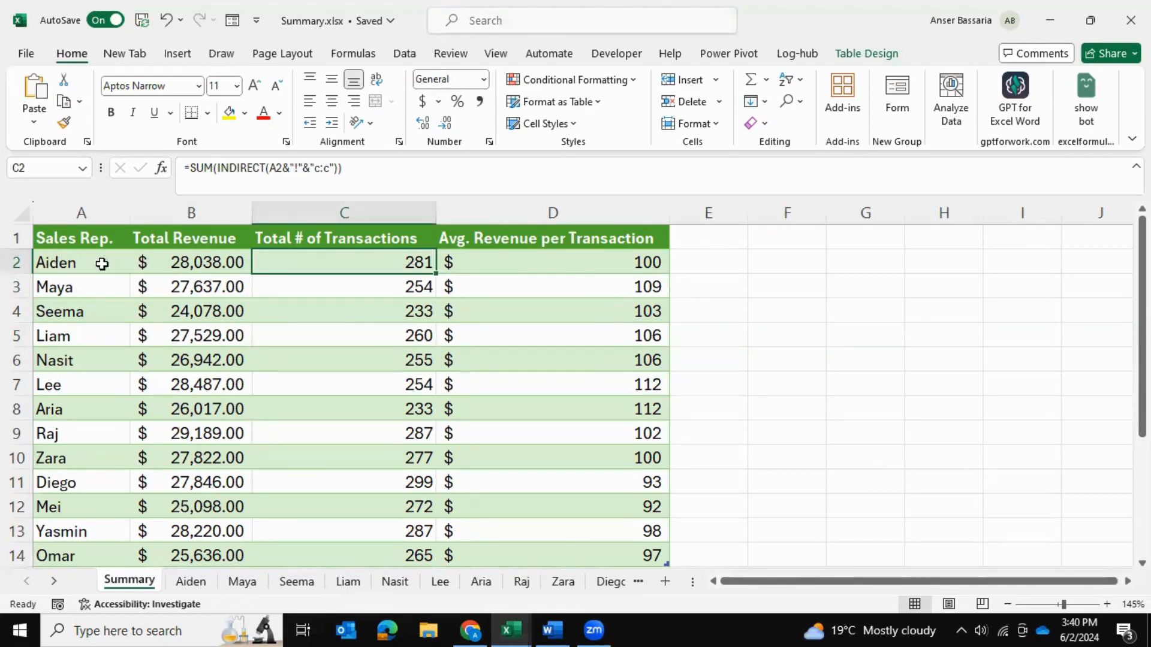
pyautogui.click(191, 262)
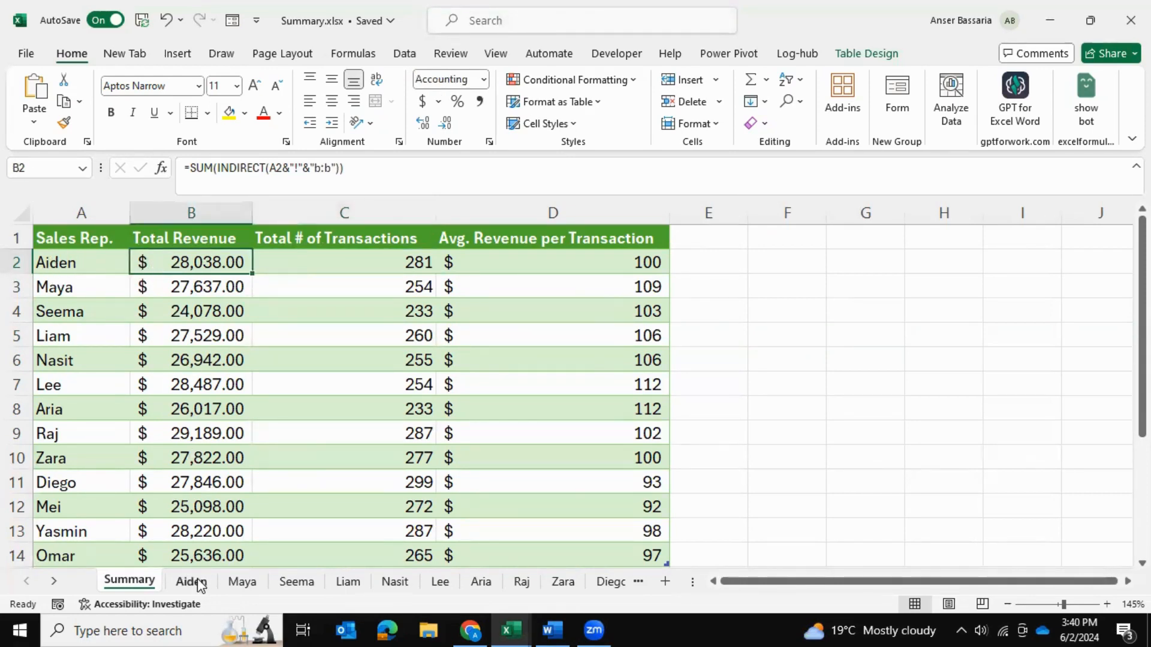
pyautogui.click(190, 582)
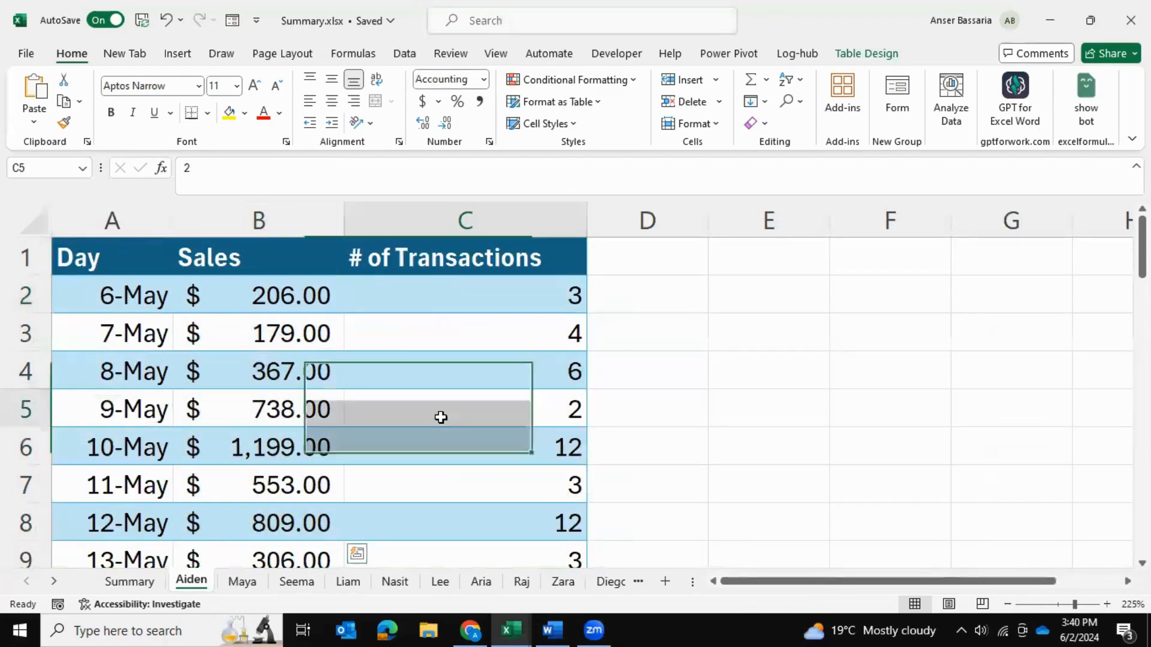
pyautogui.click(128, 581)
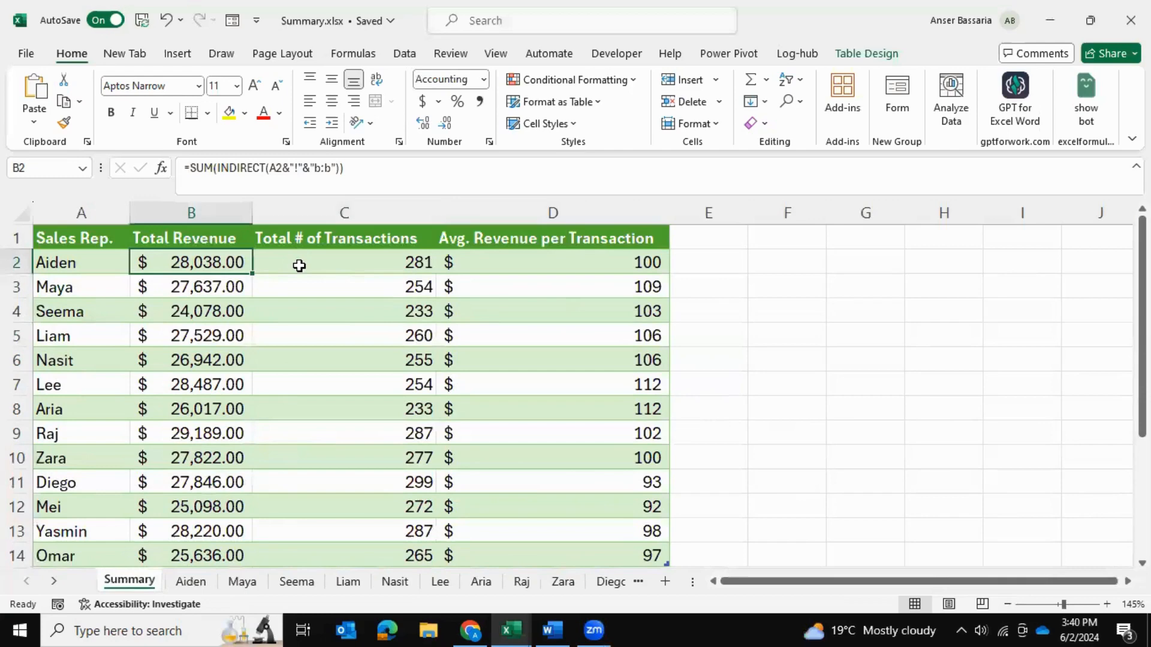
pyautogui.click(190, 580)
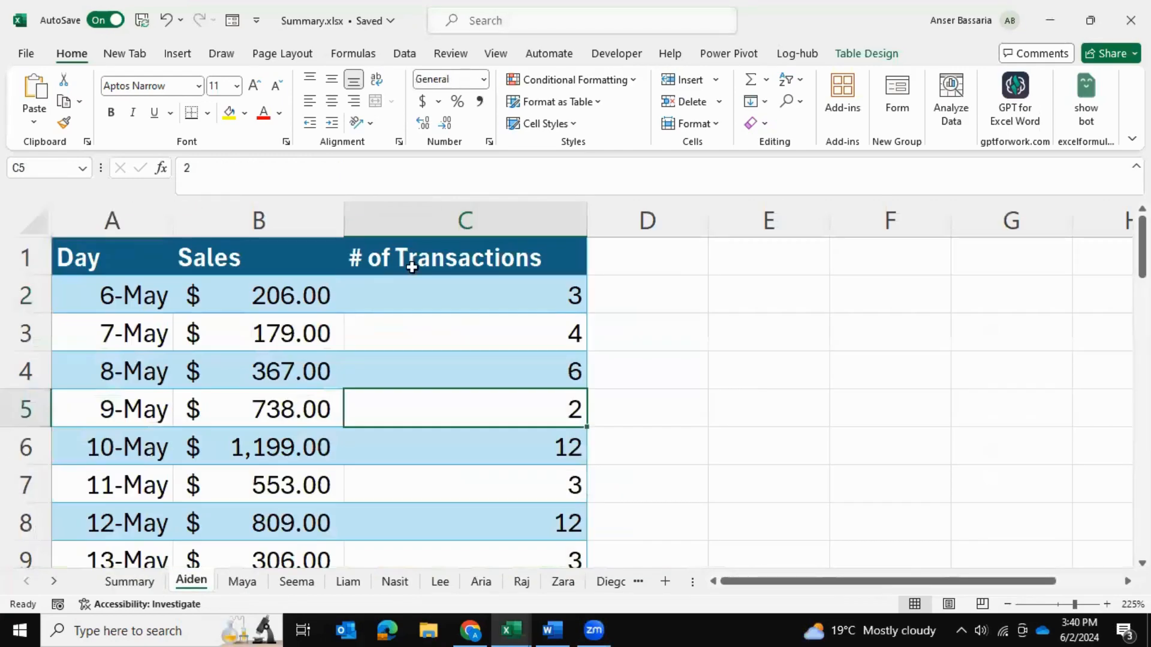
pyautogui.click(768, 332)
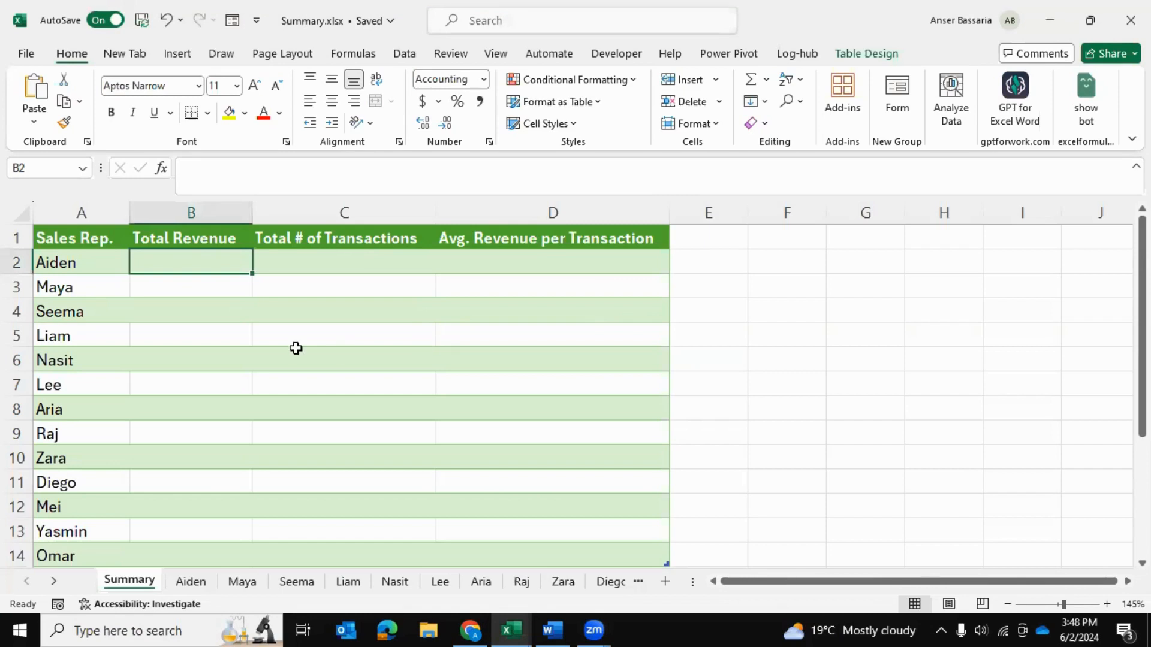
pyautogui.moveTo(213, 578)
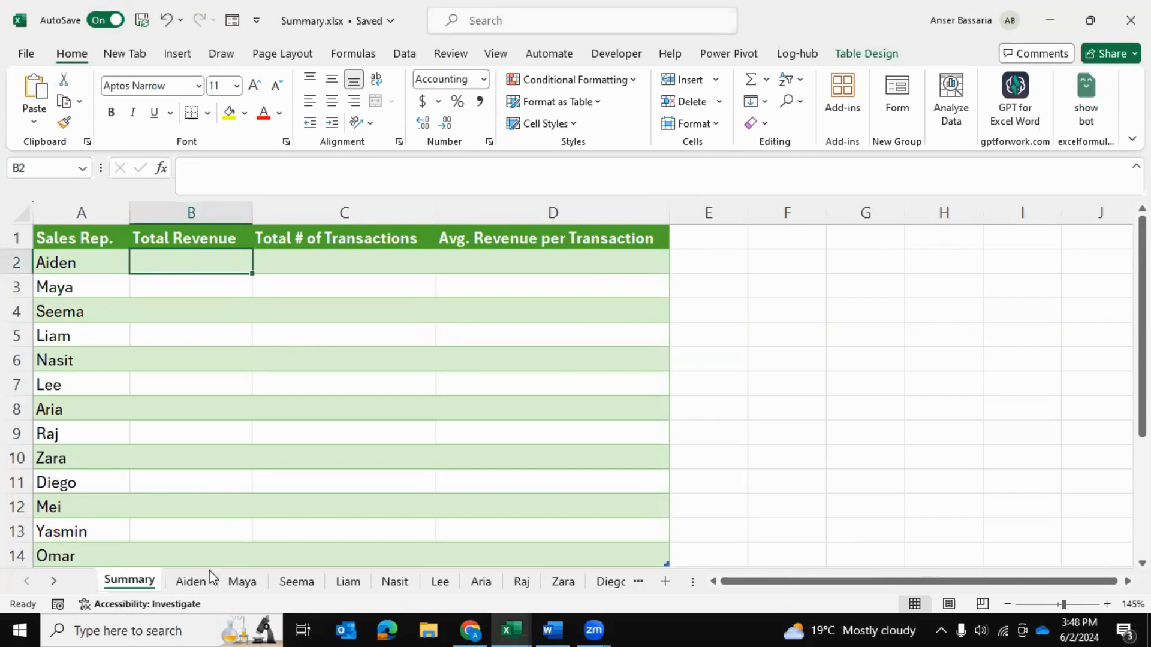
# - Look over Seema's daily sales and transaction counts, then go back to Summary
pyautogui.click(296, 581)
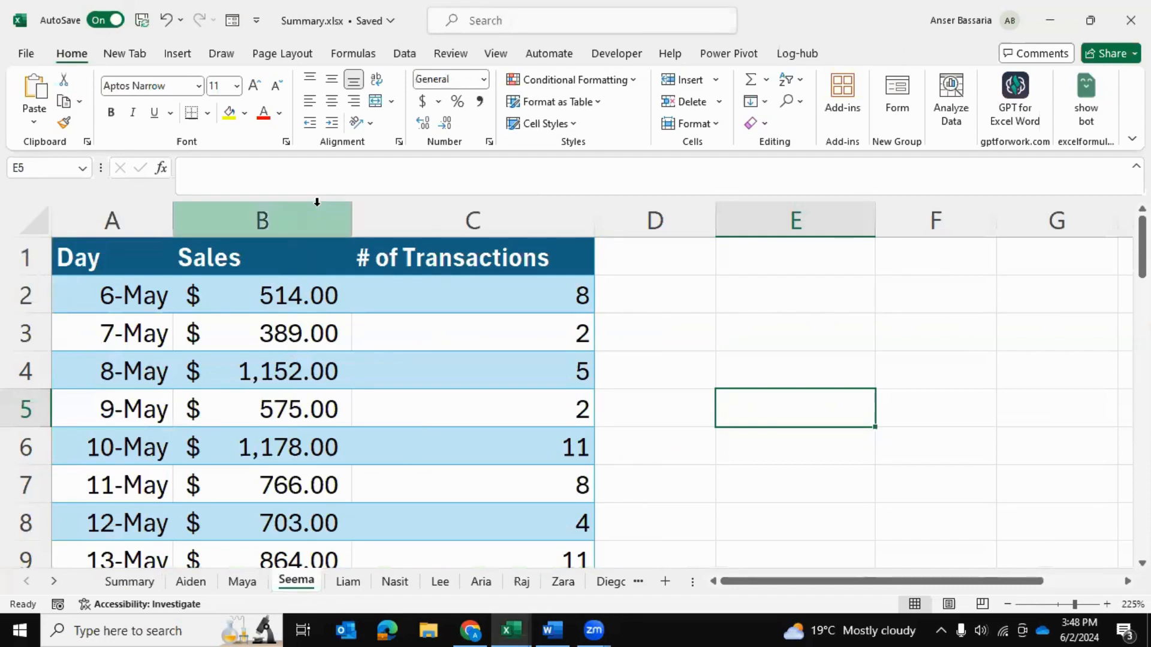
pyautogui.moveTo(294, 308)
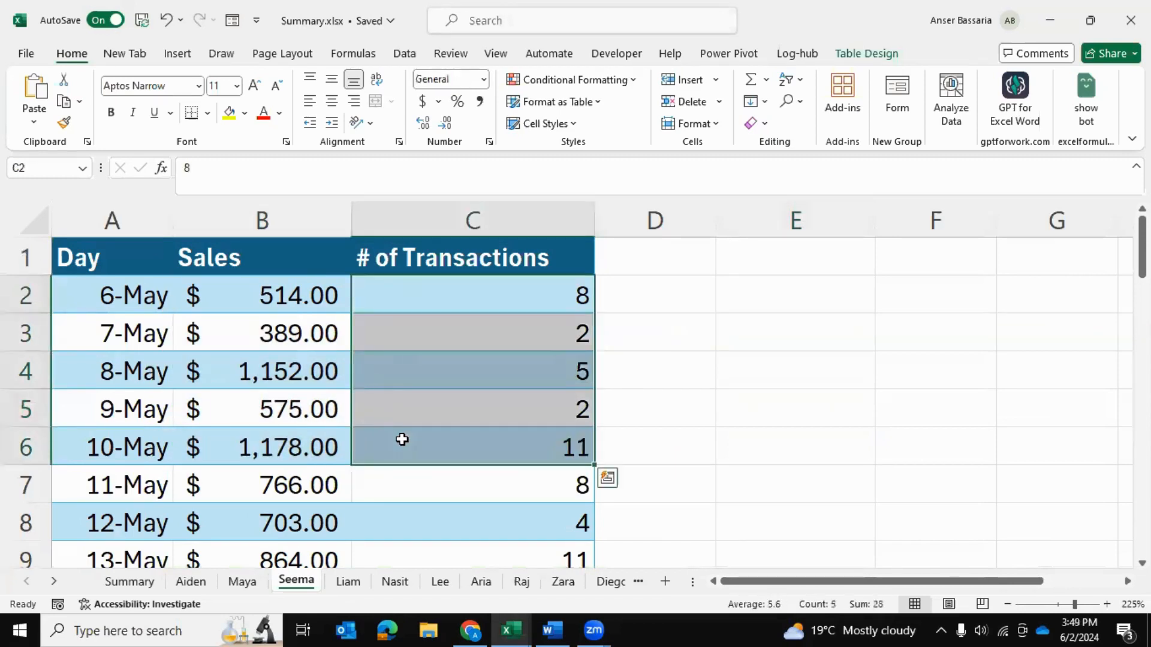
pyautogui.click(795, 371)
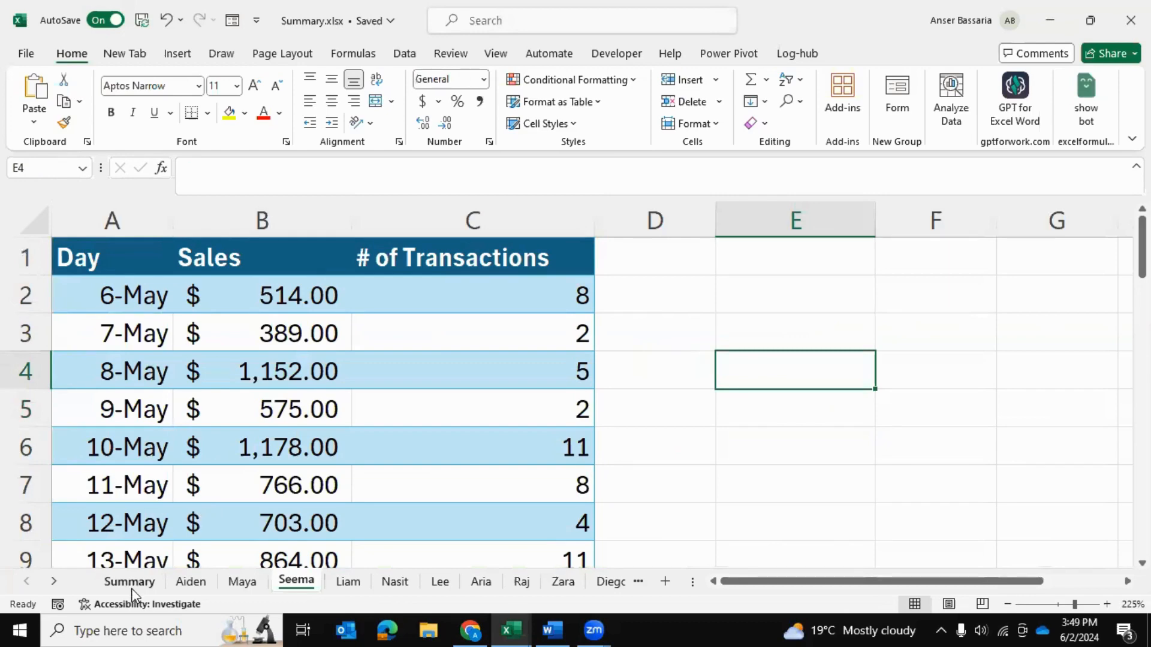
pyautogui.click(129, 581)
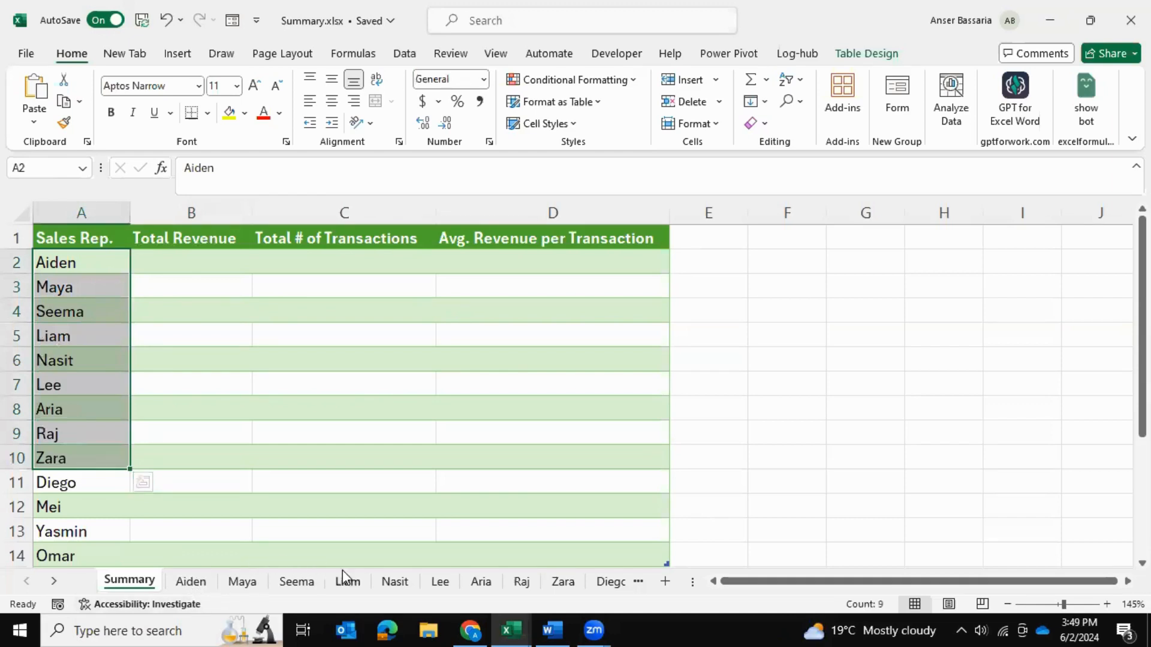
# - Clear the selection and start a formula in Aiden's Total Revenue cell B2
pyautogui.click(343, 383)
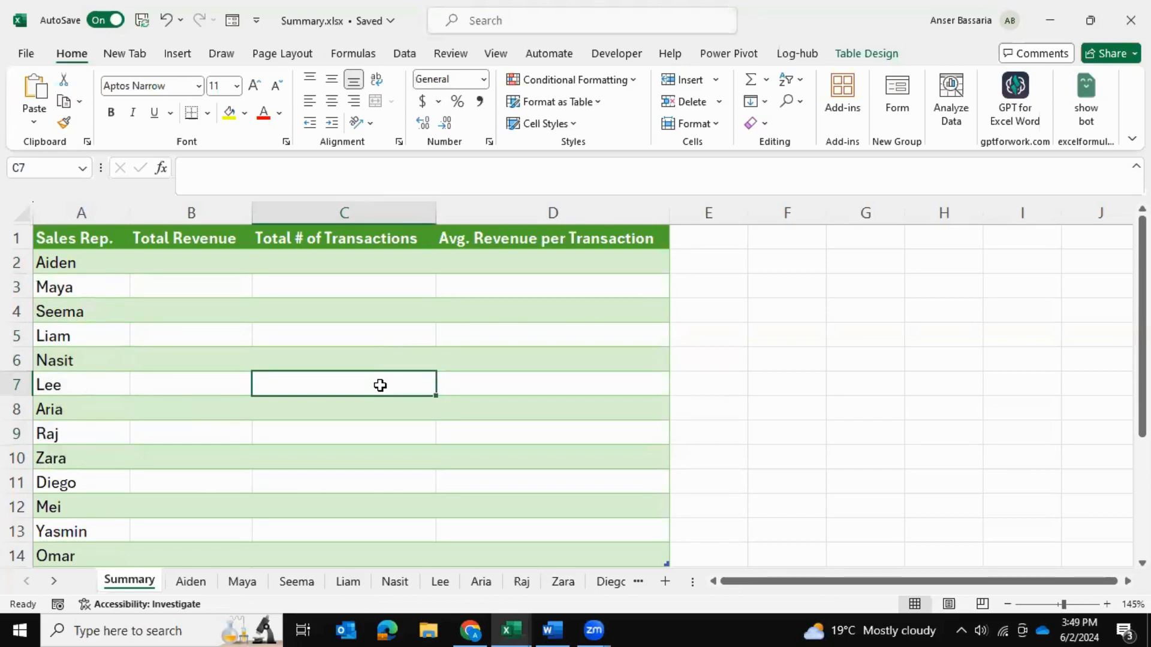
pyautogui.moveTo(320, 291)
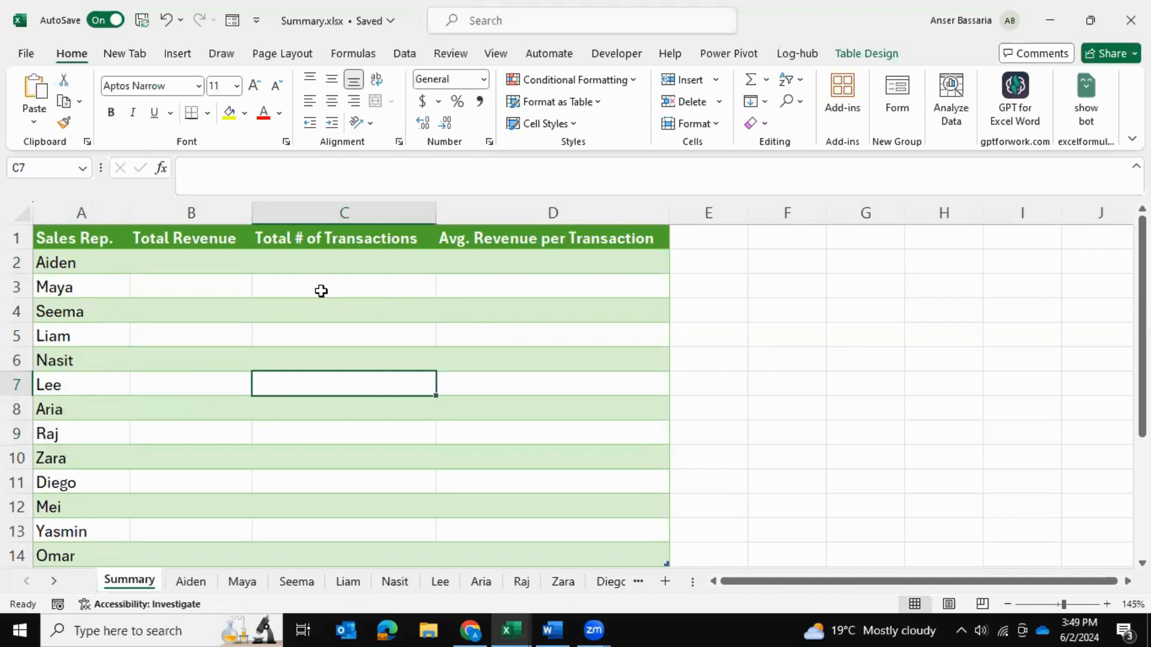
pyautogui.click(191, 262)
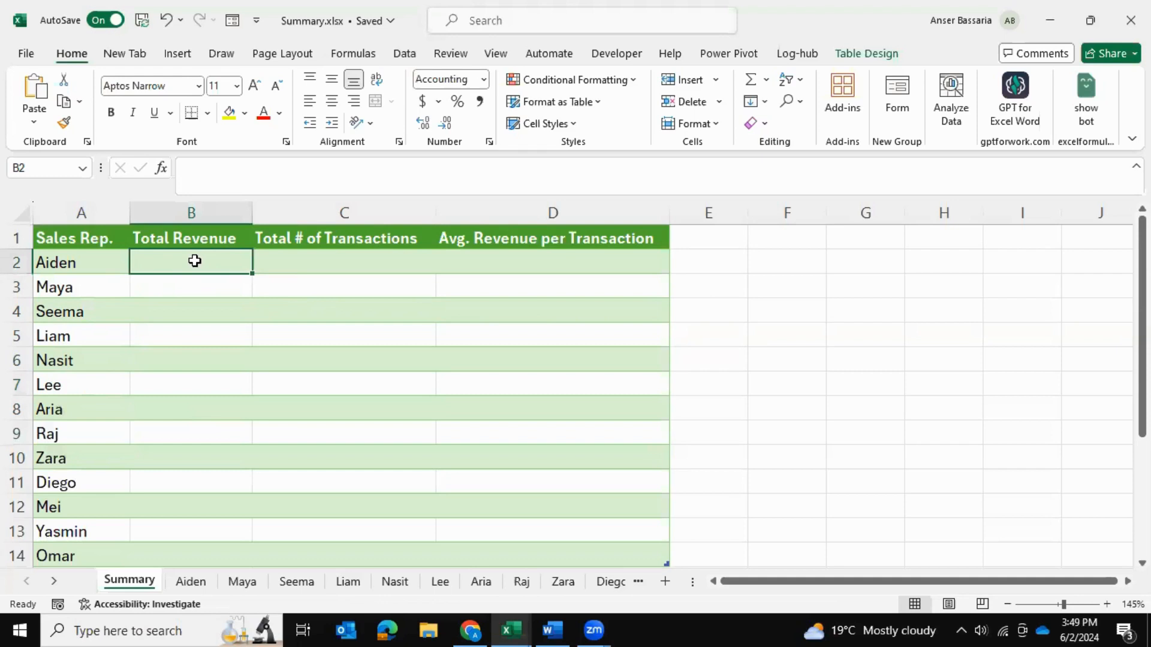
pyautogui.write('=')
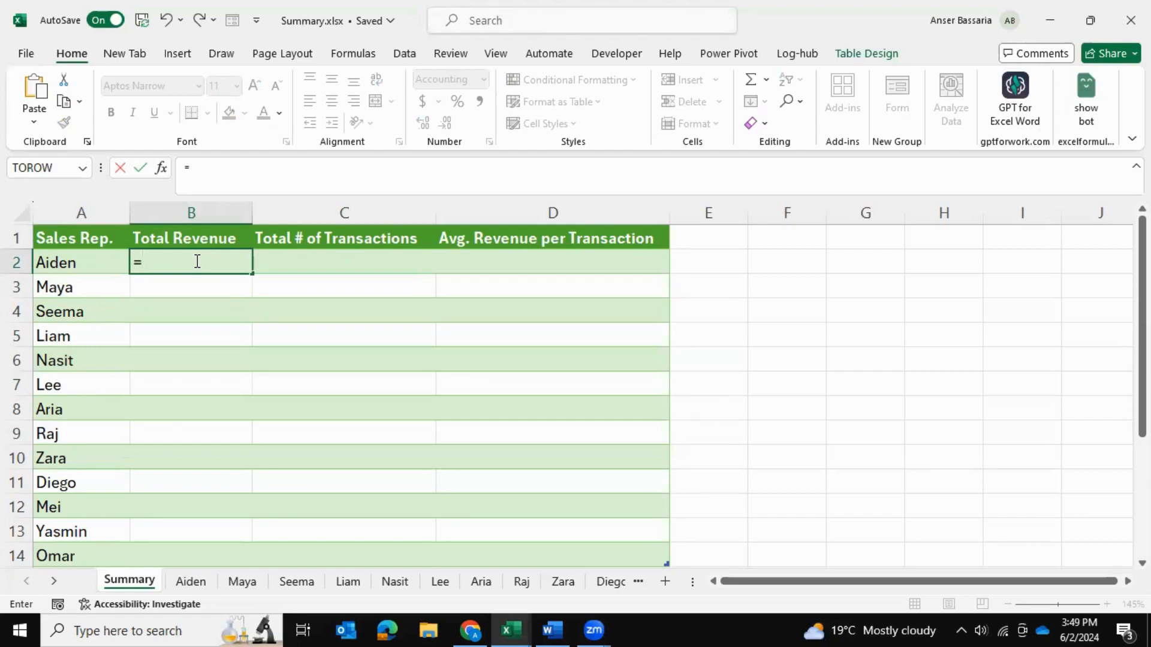
# - Enter =SUM(INDIRECT([@[Sales Rep.]]&"!"&"b:b")) for Aiden, giving $28,038.00
pyautogui.write('sum(')
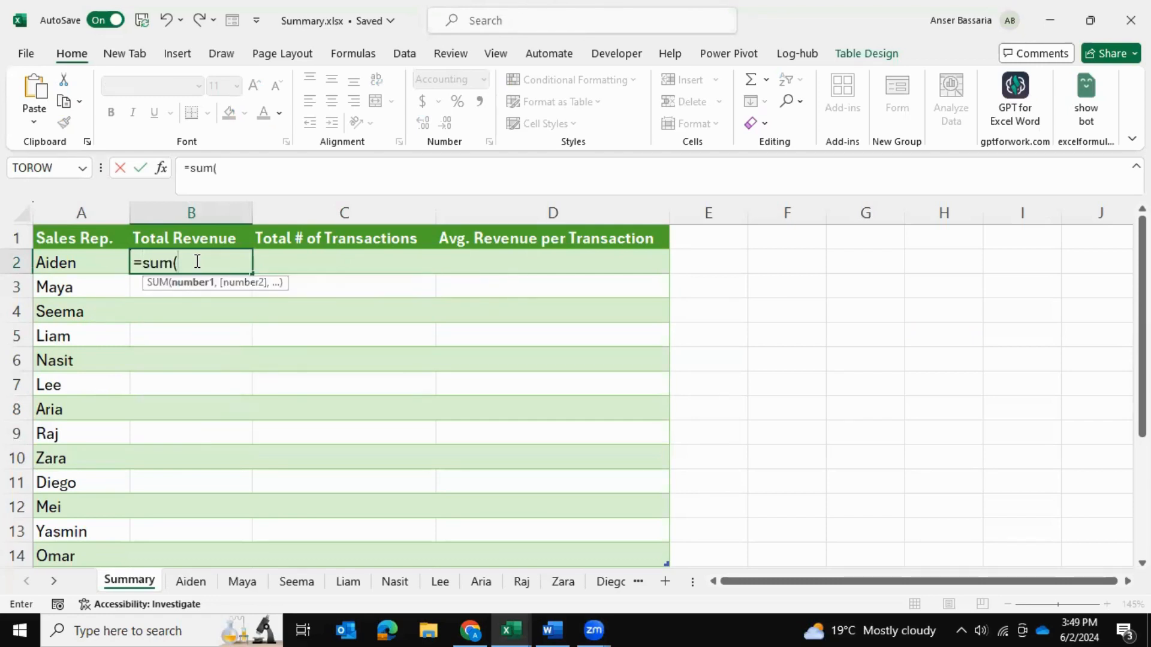
pyautogui.write('indirect')
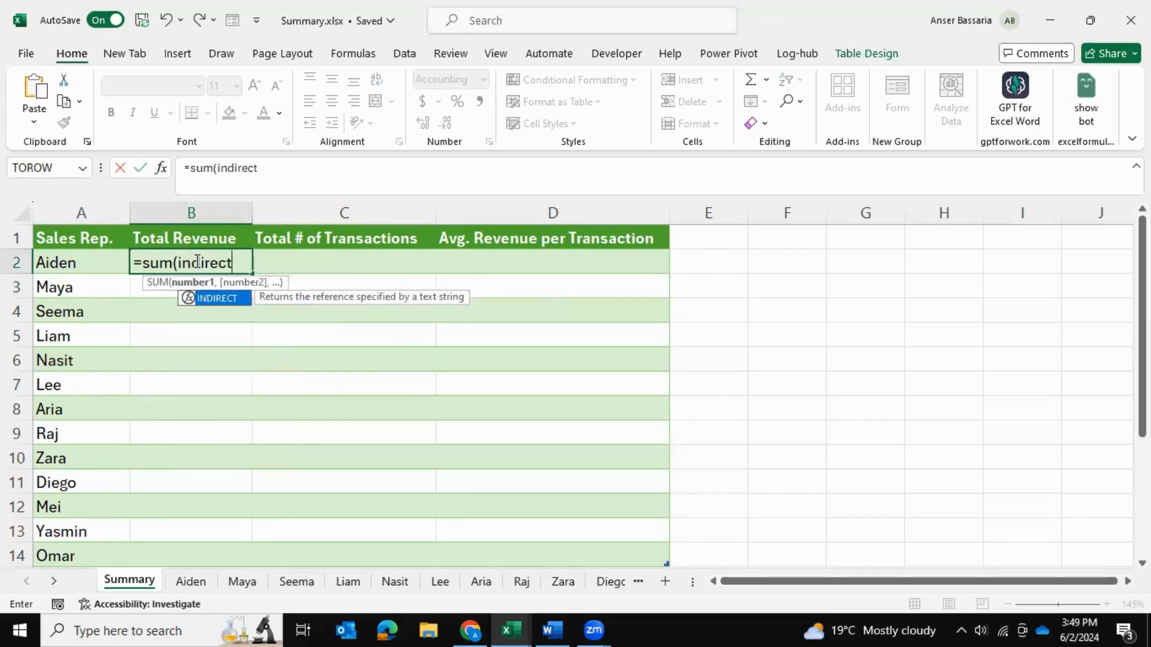
pyautogui.write('(')
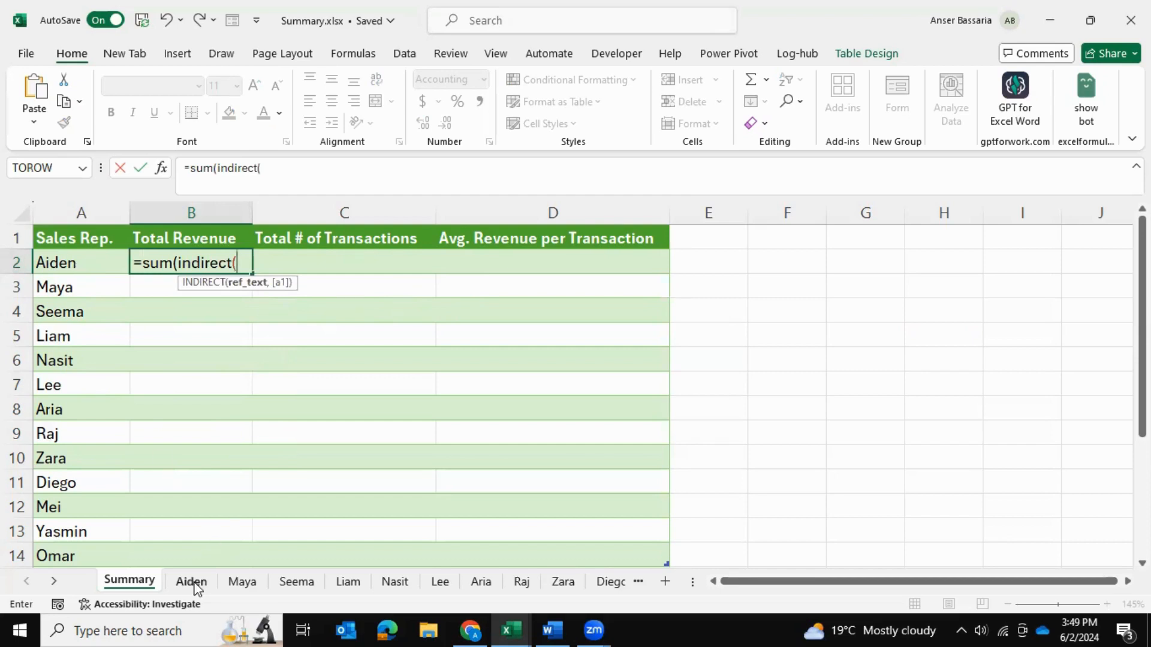
pyautogui.click(56, 262)
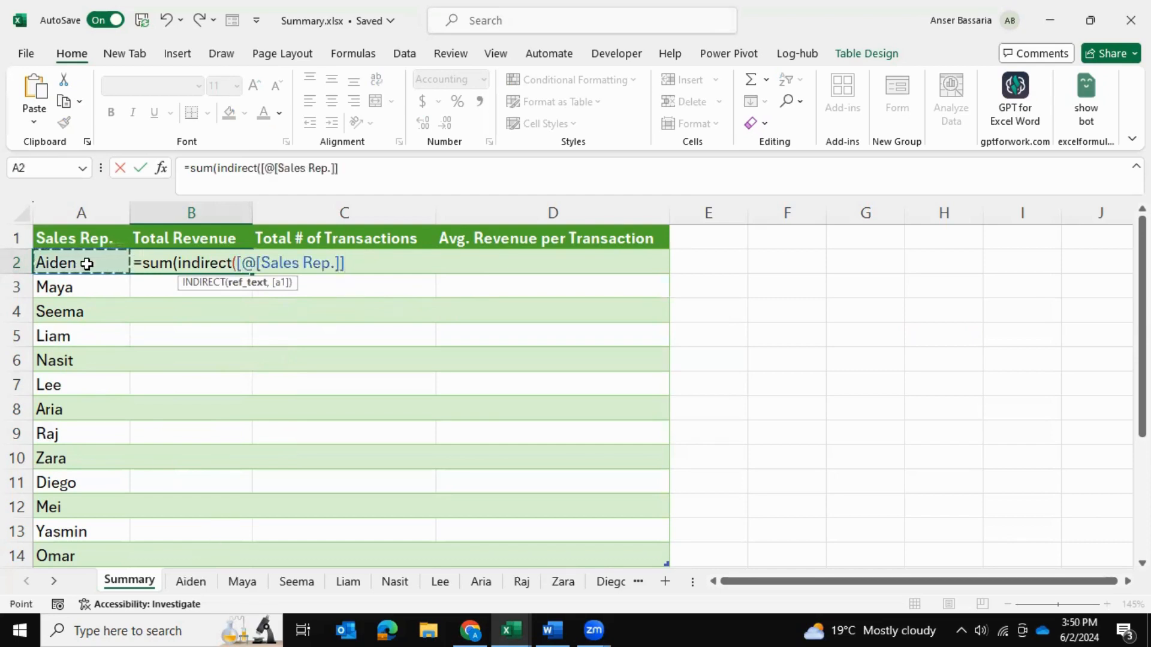
pyautogui.write('&')
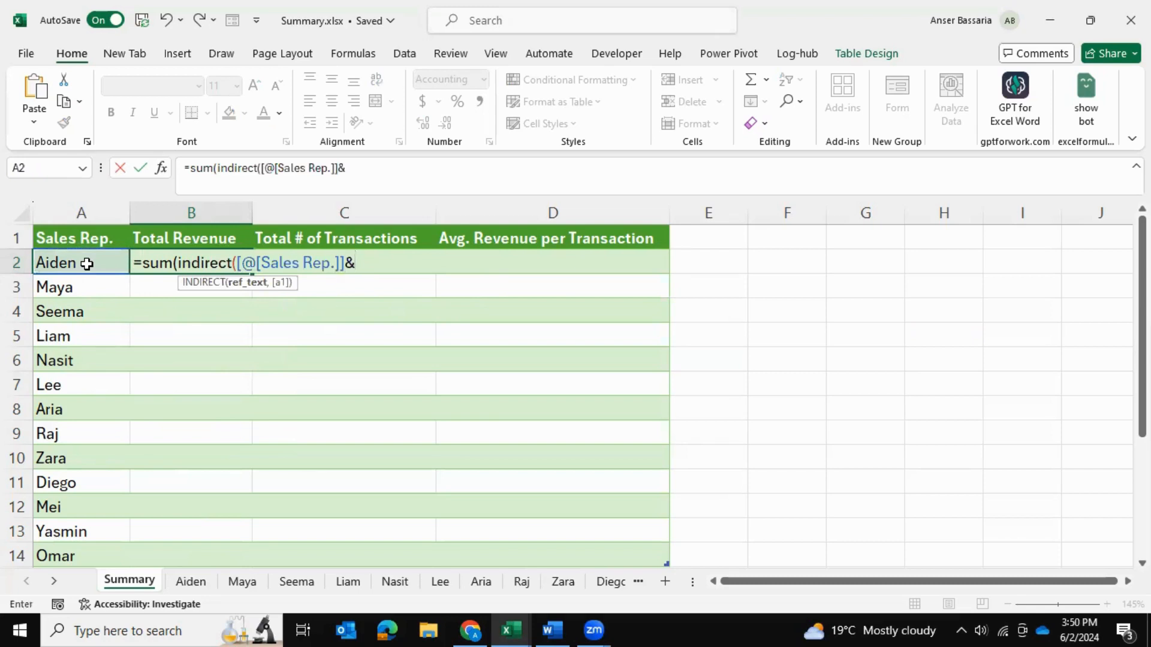
pyautogui.write('"')
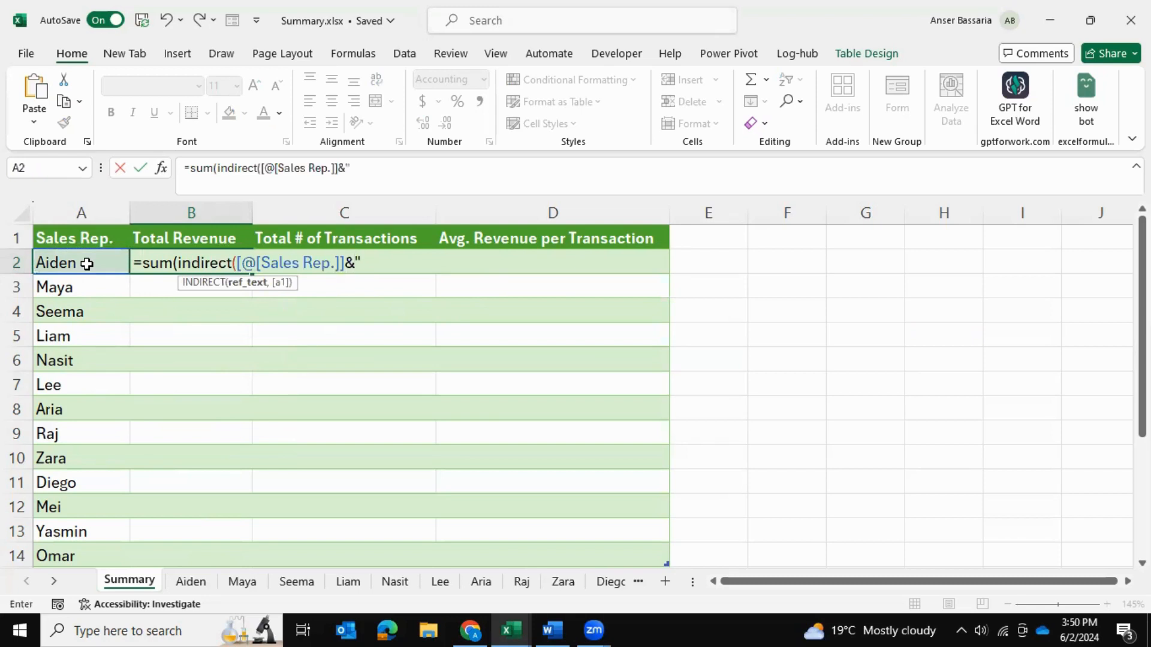
pyautogui.write('!')
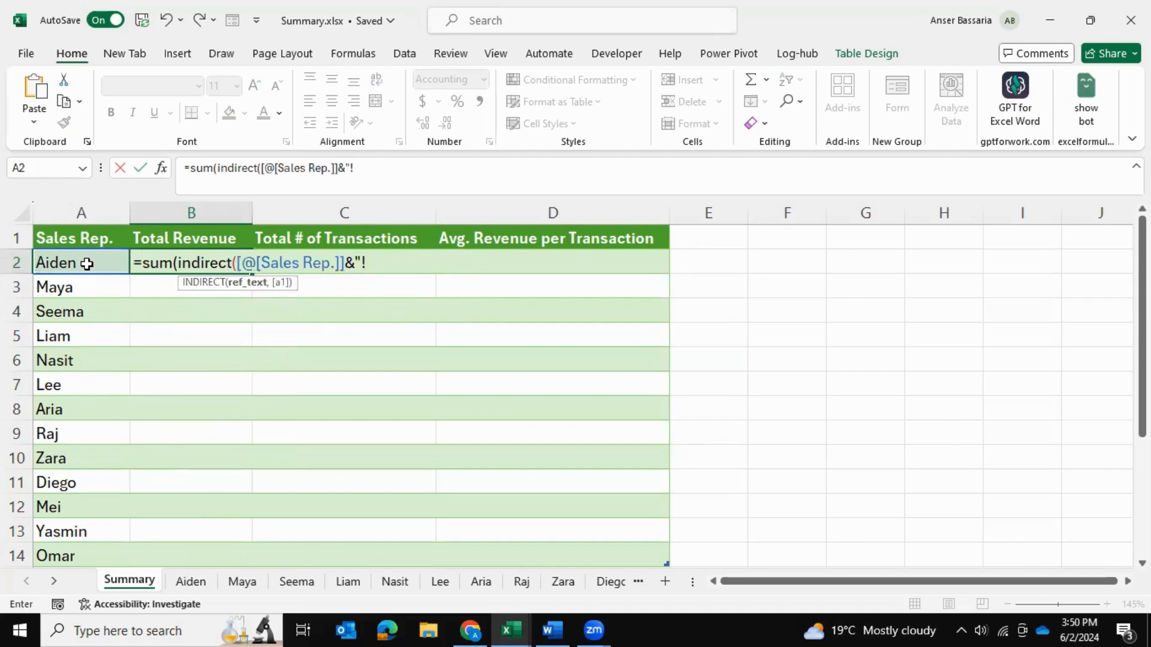
pyautogui.write('"')
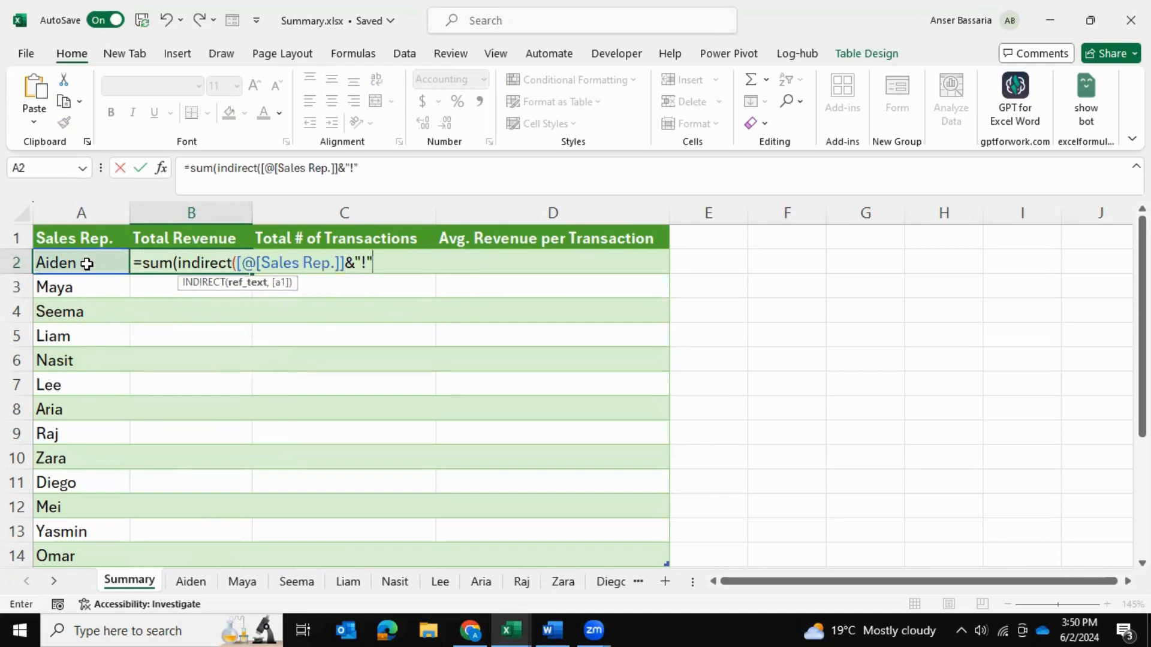
pyautogui.write('&')
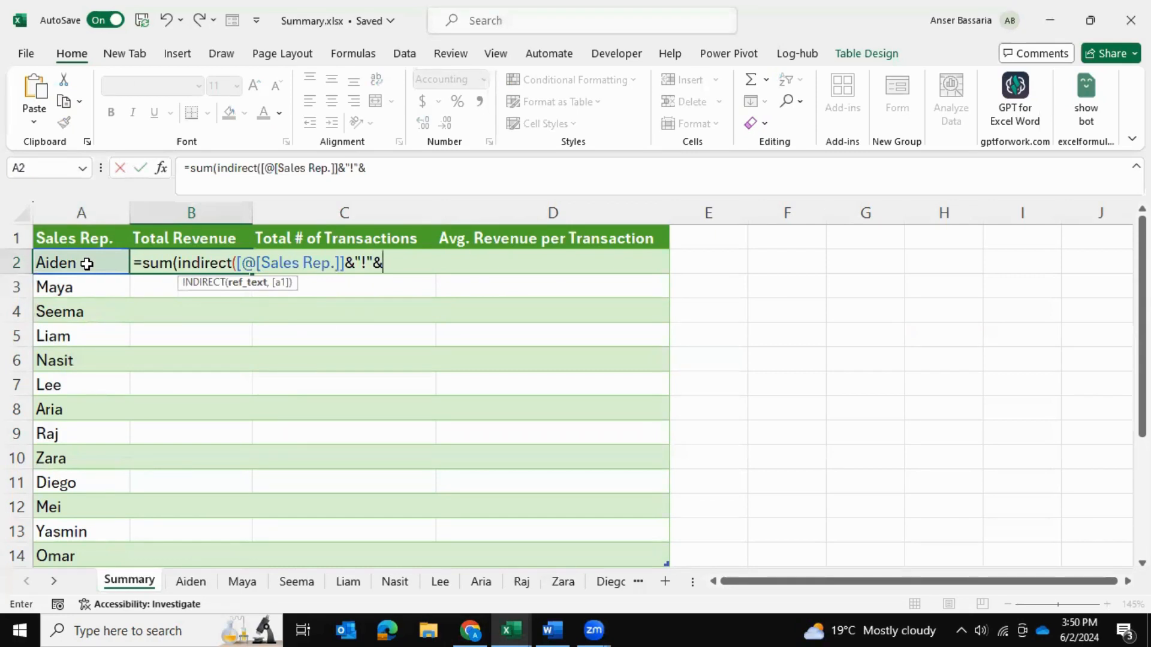
pyautogui.write('"')
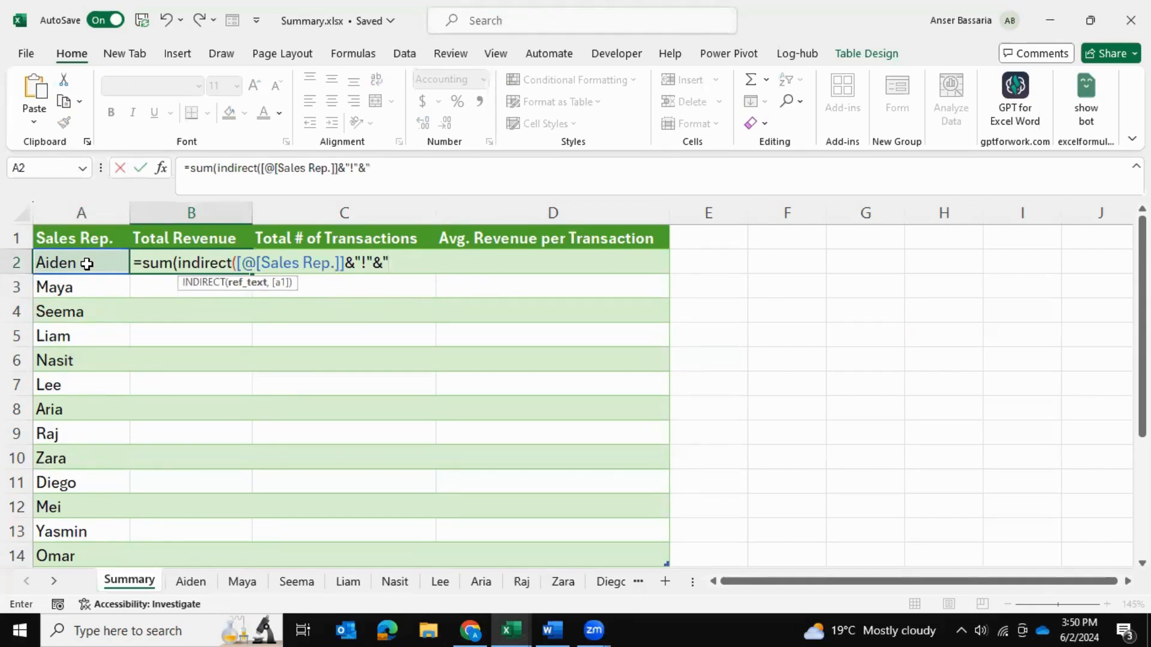
pyautogui.write('b;')
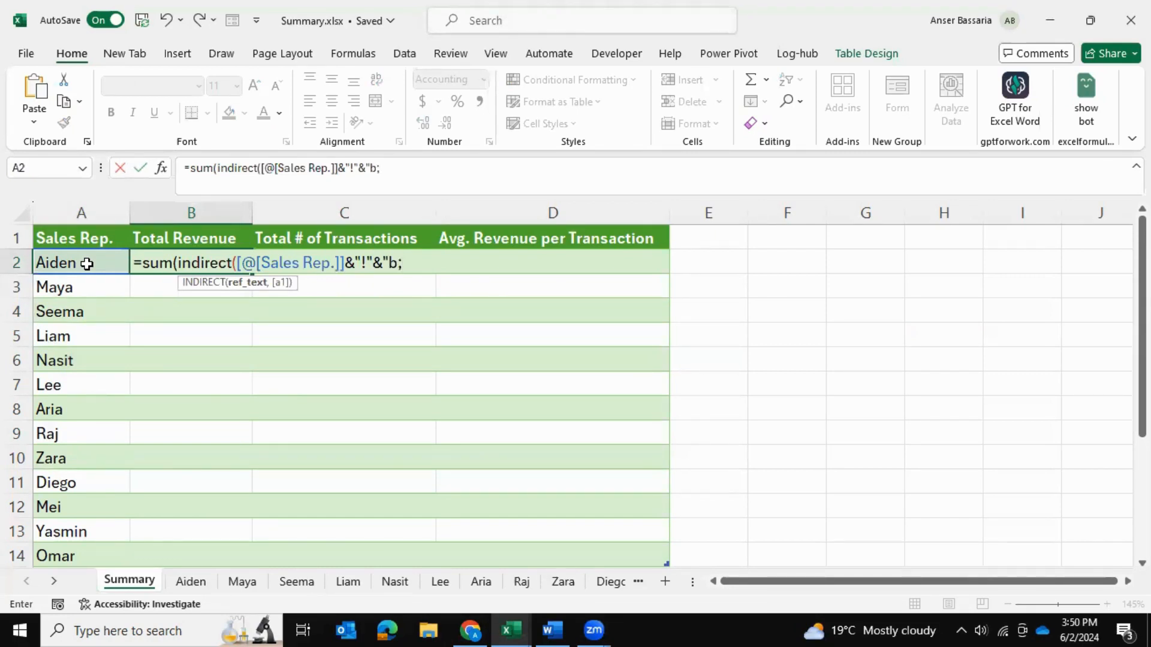
pyautogui.write(':b')
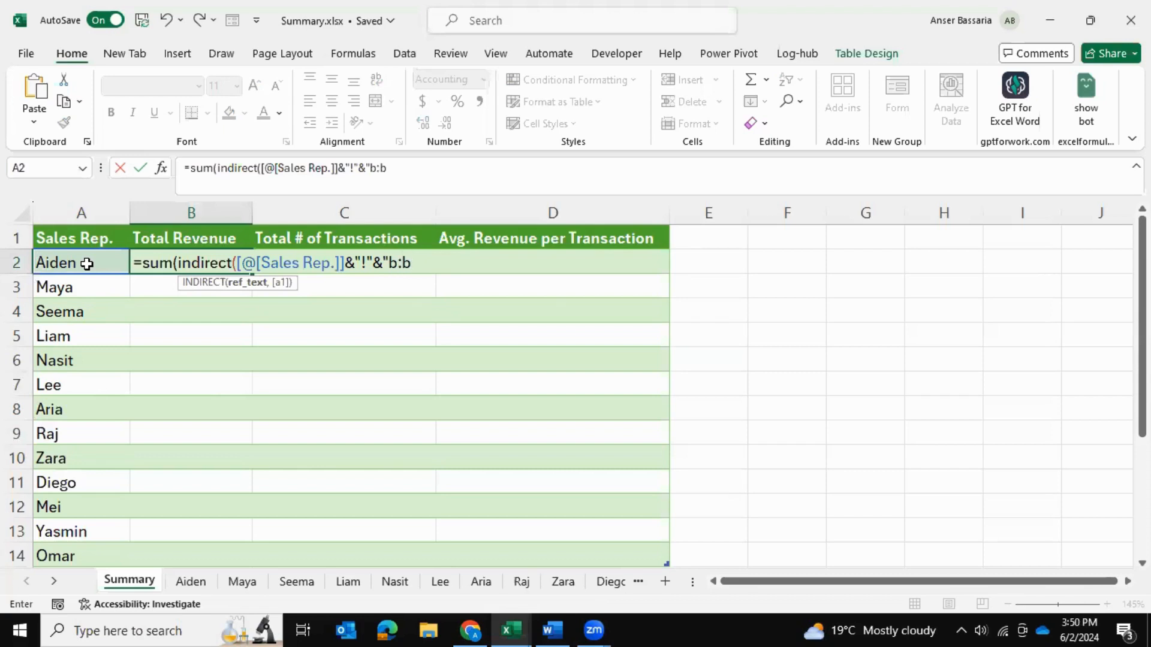
pyautogui.write('"')
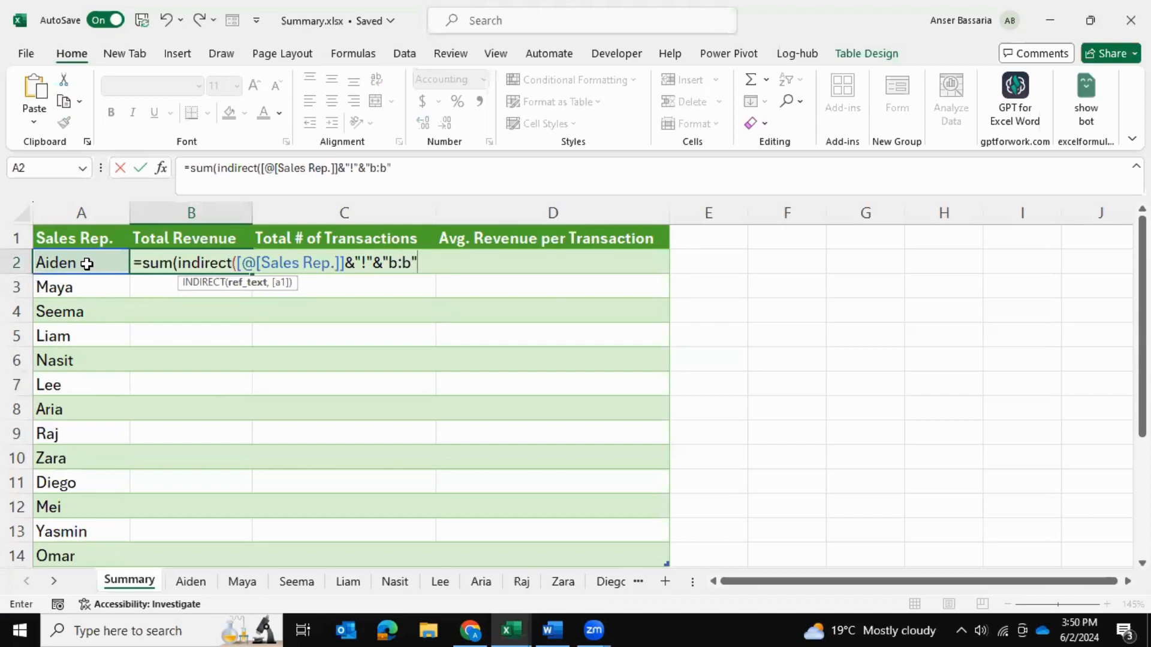
pyautogui.write('))')
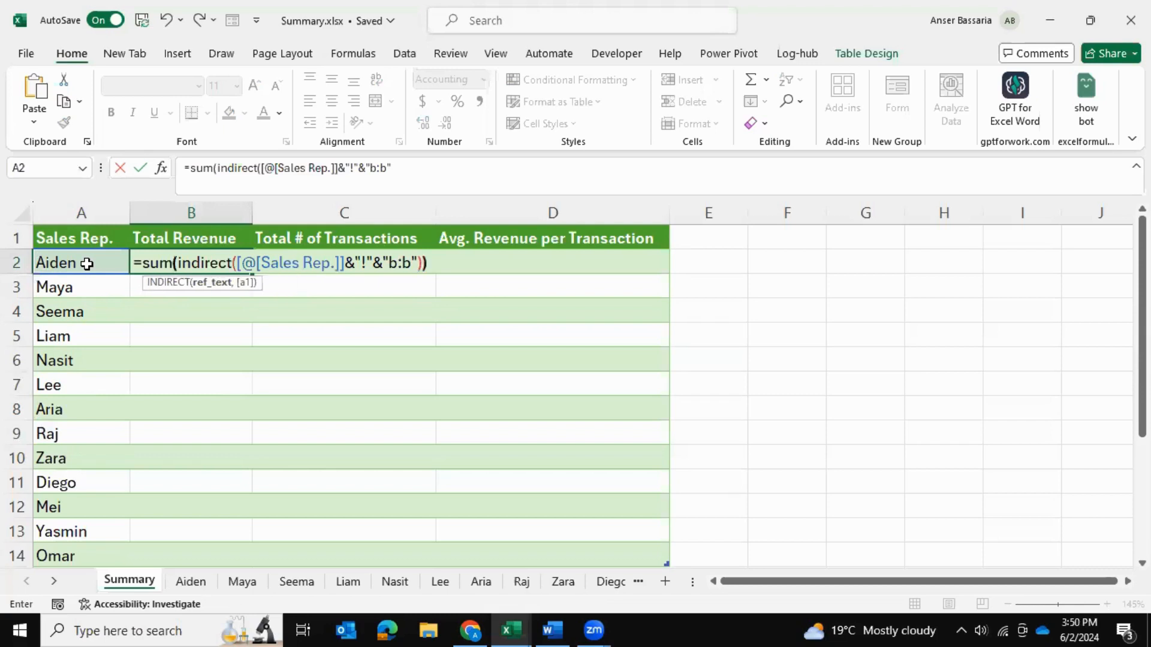
pyautogui.press('Return')
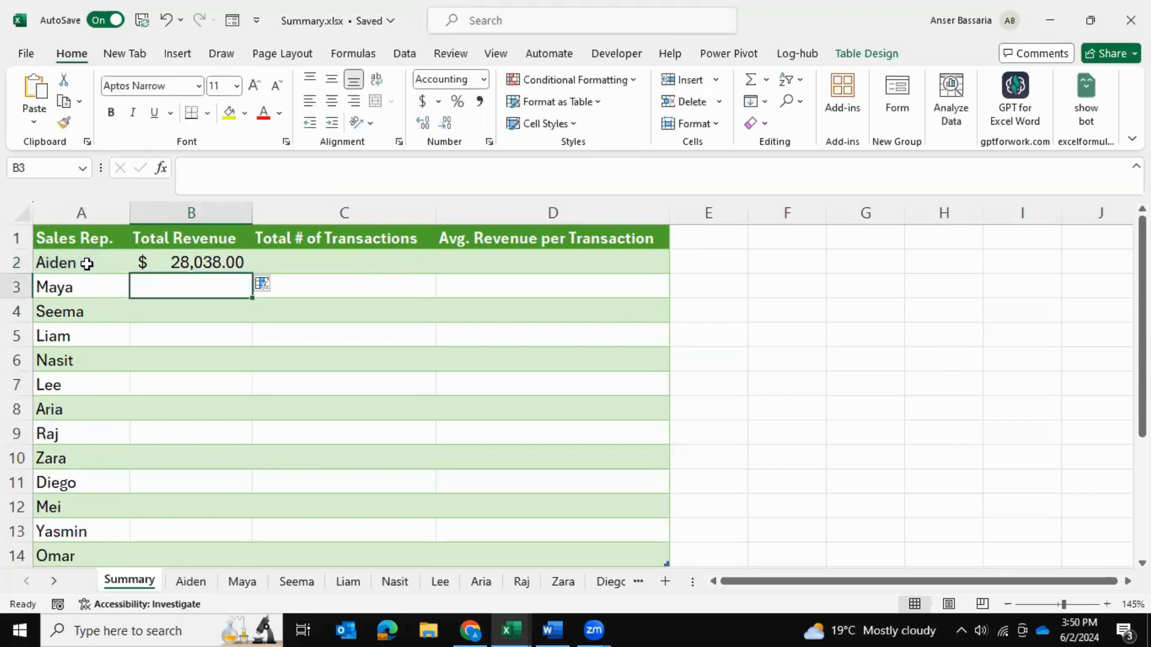
# - Let the revenue formula fill B2:B14 for all reps, Maya $27,637.00 through Omar $25,636.00
pyautogui.click(190, 262)
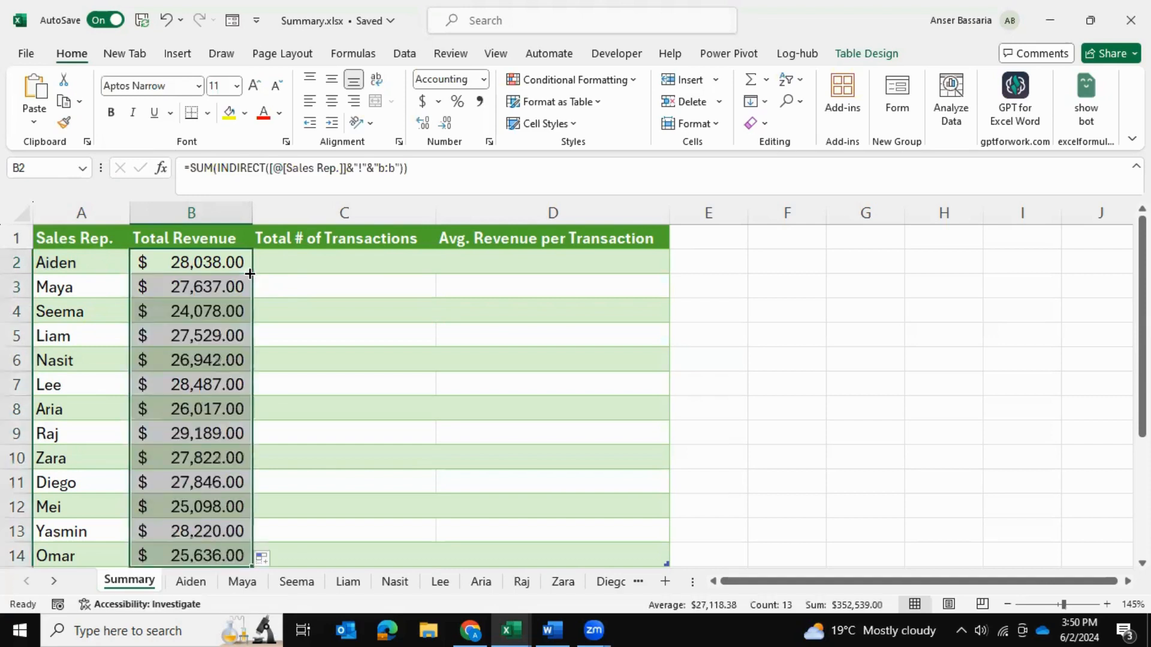
pyautogui.click(343, 262)
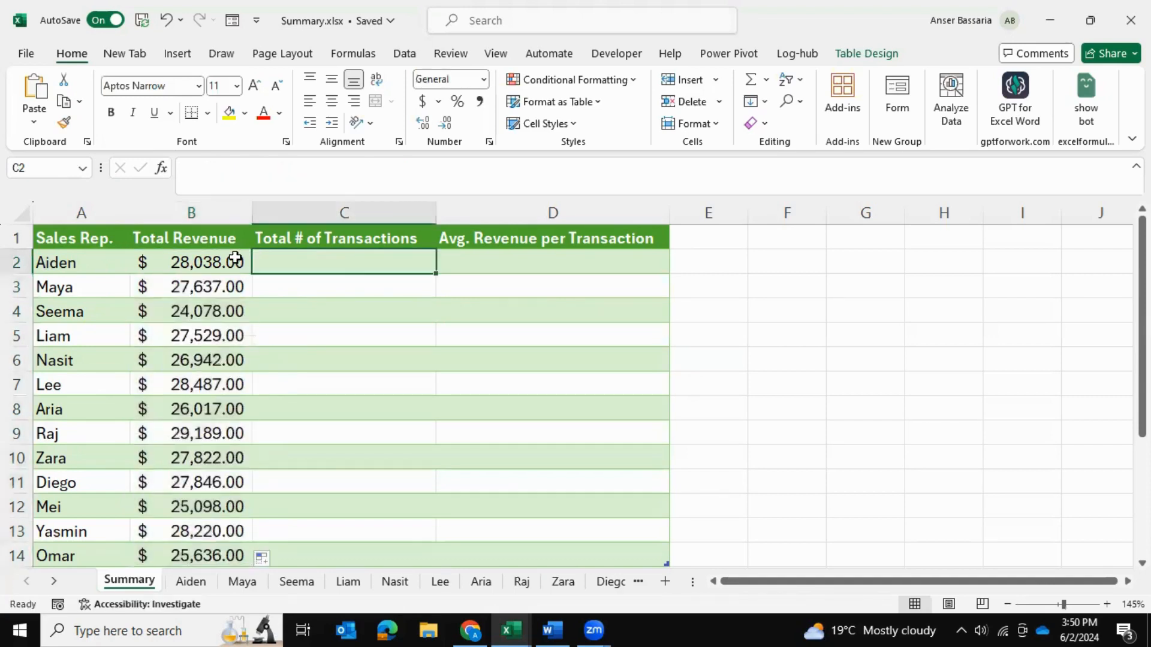
pyautogui.moveTo(274, 265)
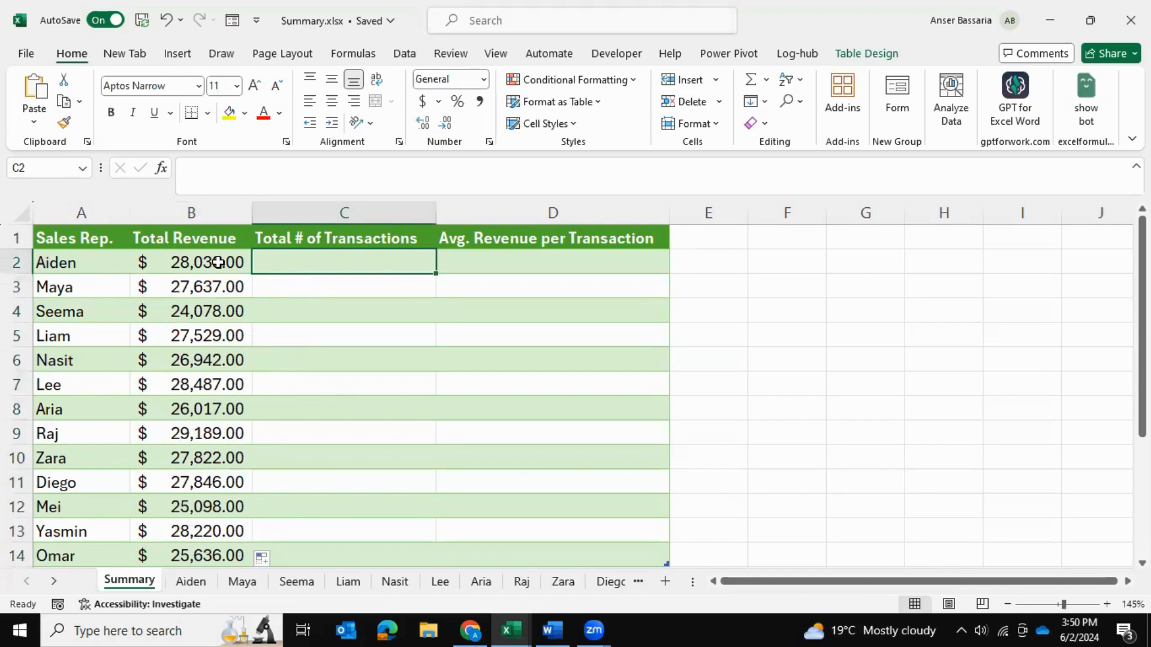
# - Paste the revenue formula into C2 and change b:b to c:c, giving Aiden 281 transactions
pyautogui.click(190, 262)
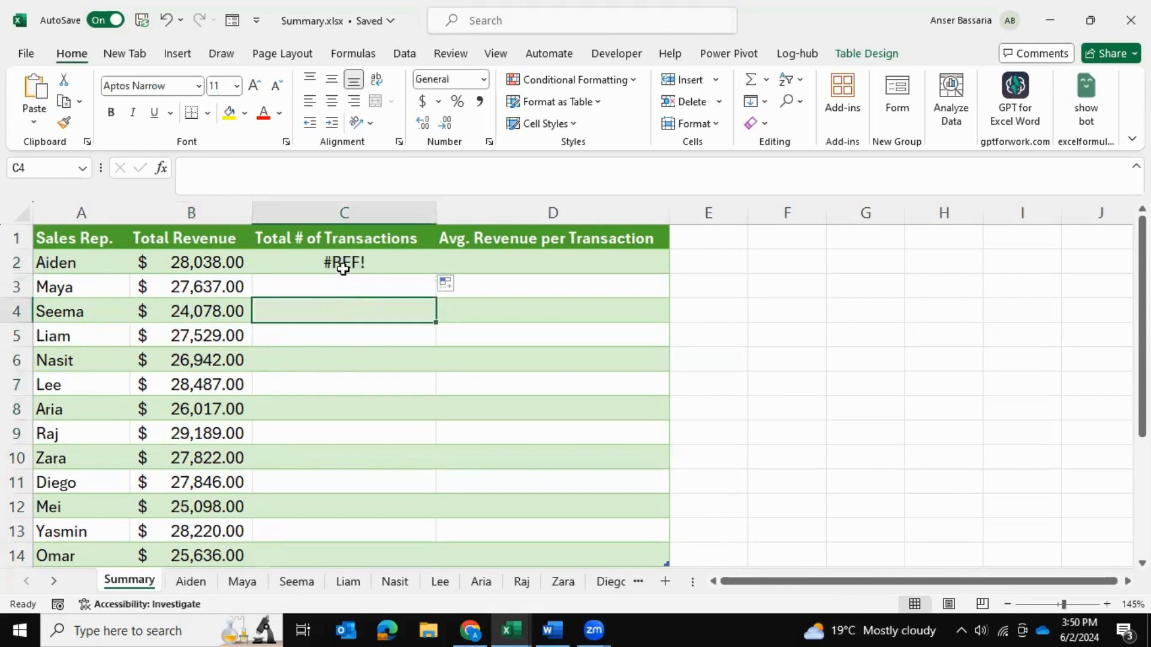
pyautogui.click(344, 262)
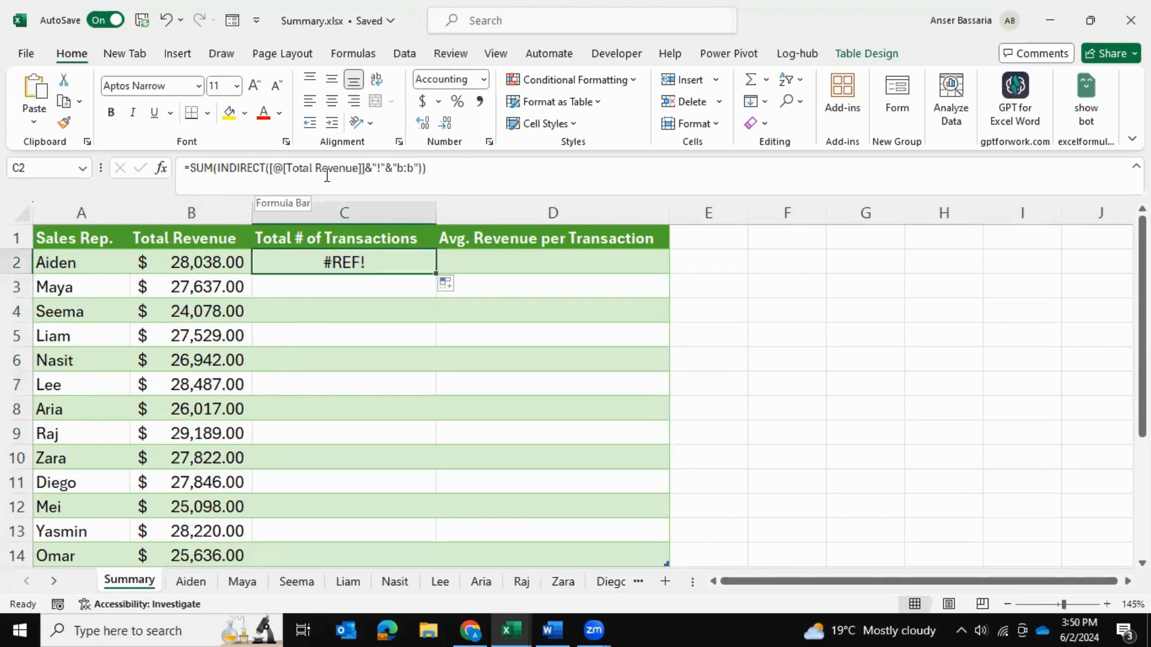
pyautogui.doubleClick(344, 262)
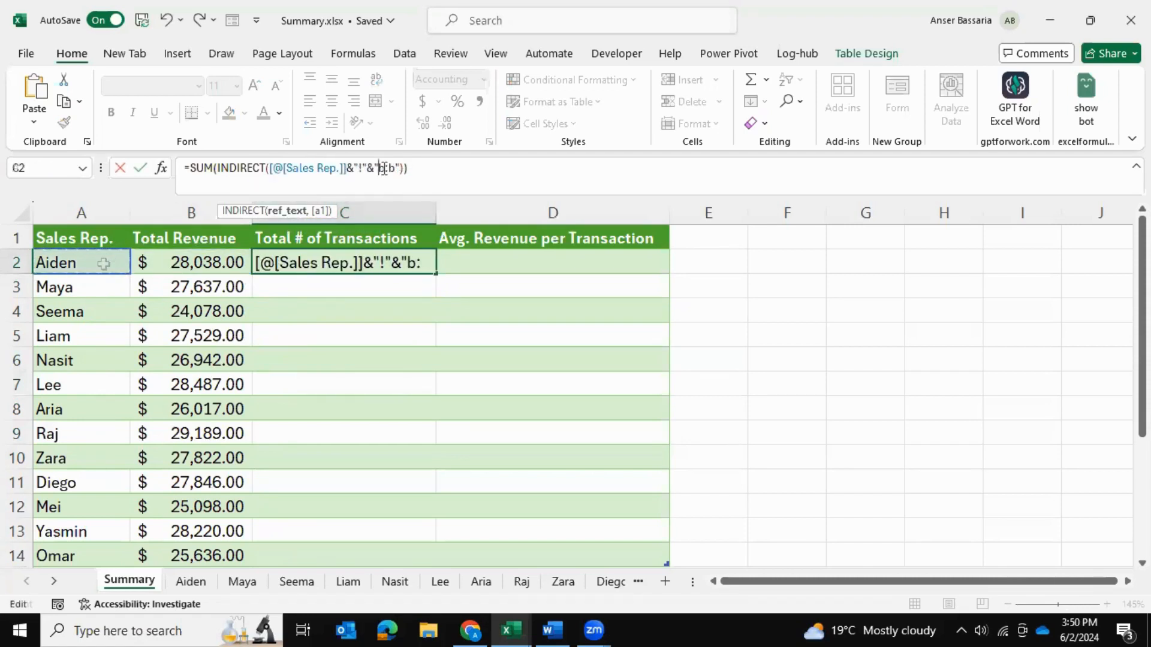
pyautogui.write(':')
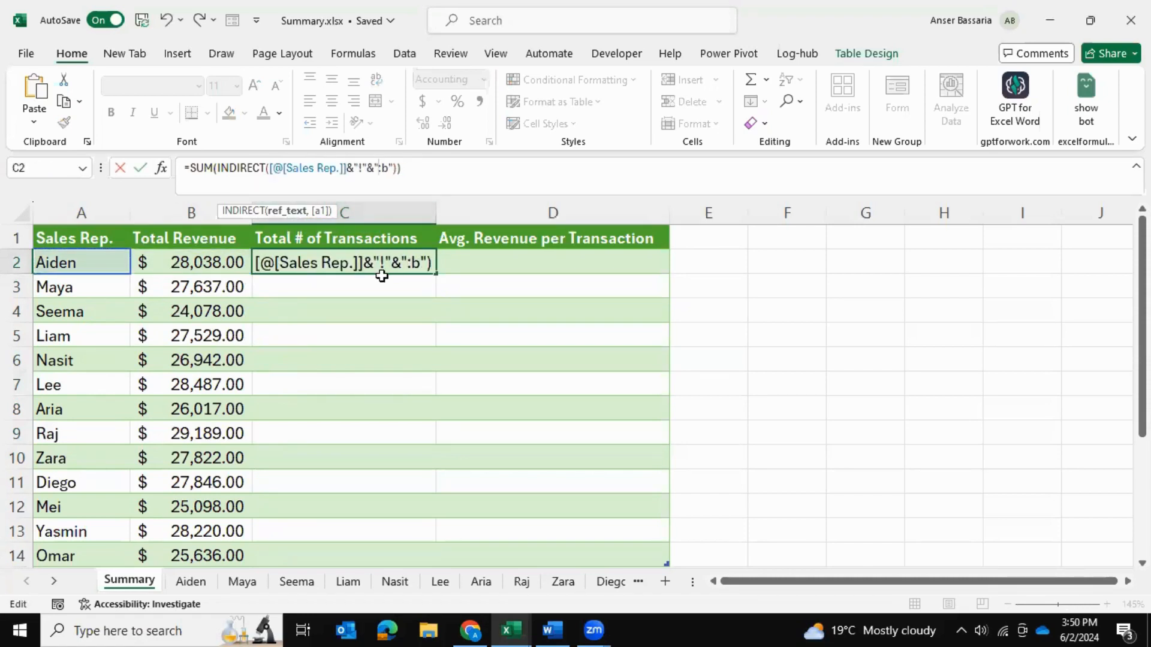
pyautogui.write('c:')
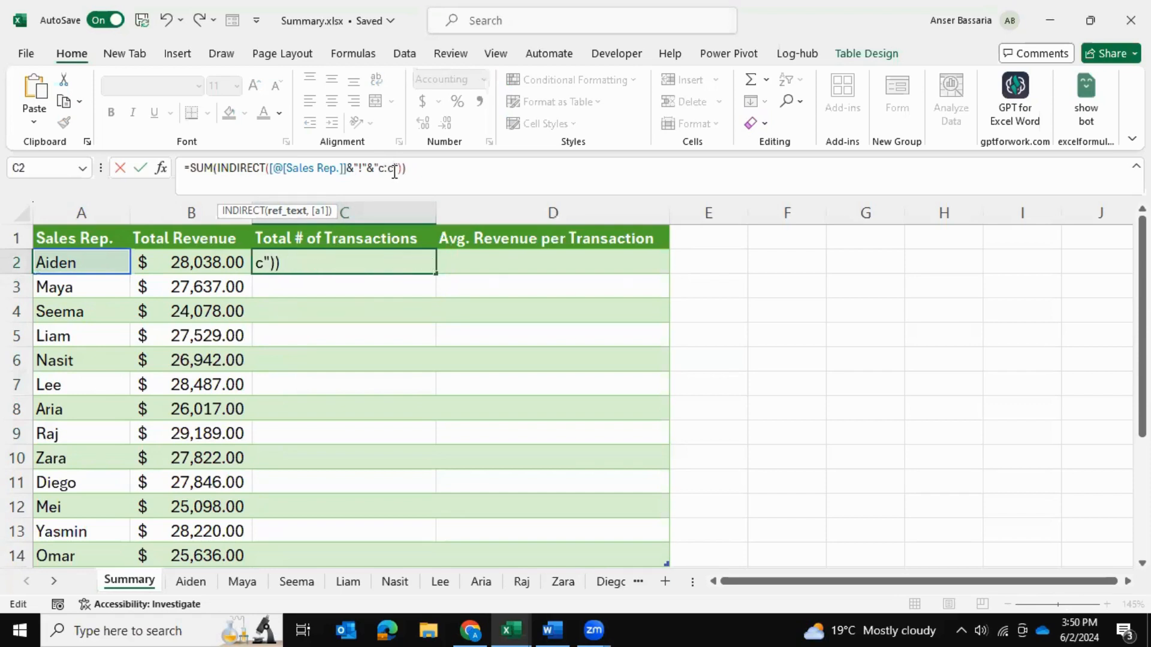
pyautogui.press('Return')
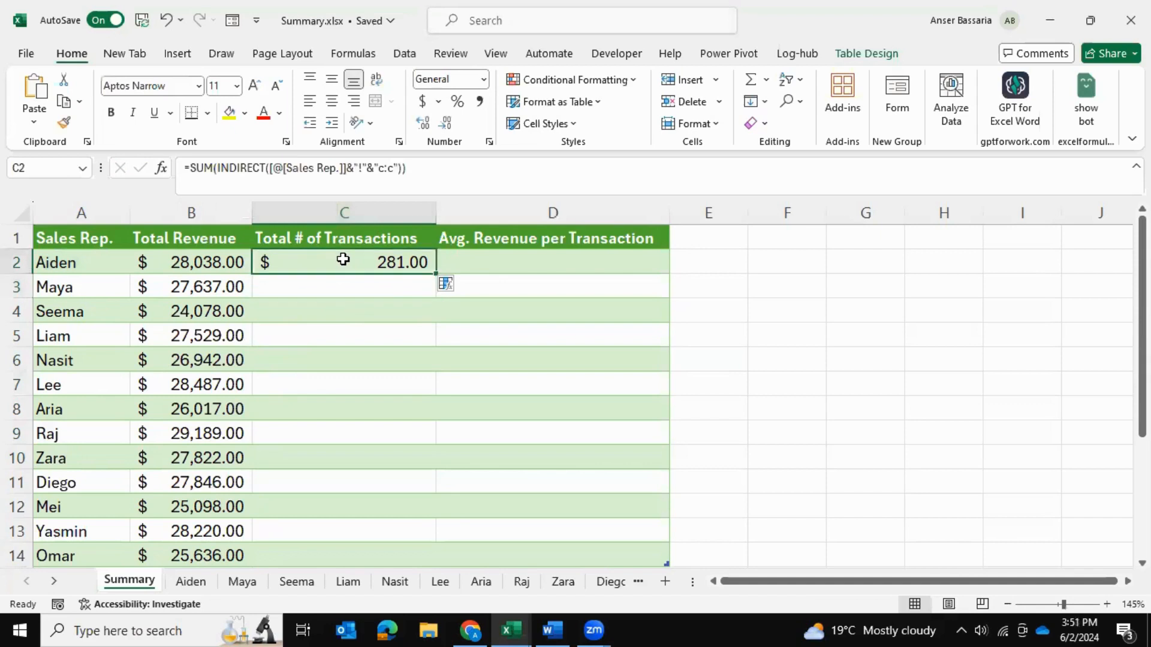
pyautogui.moveTo(455, 81)
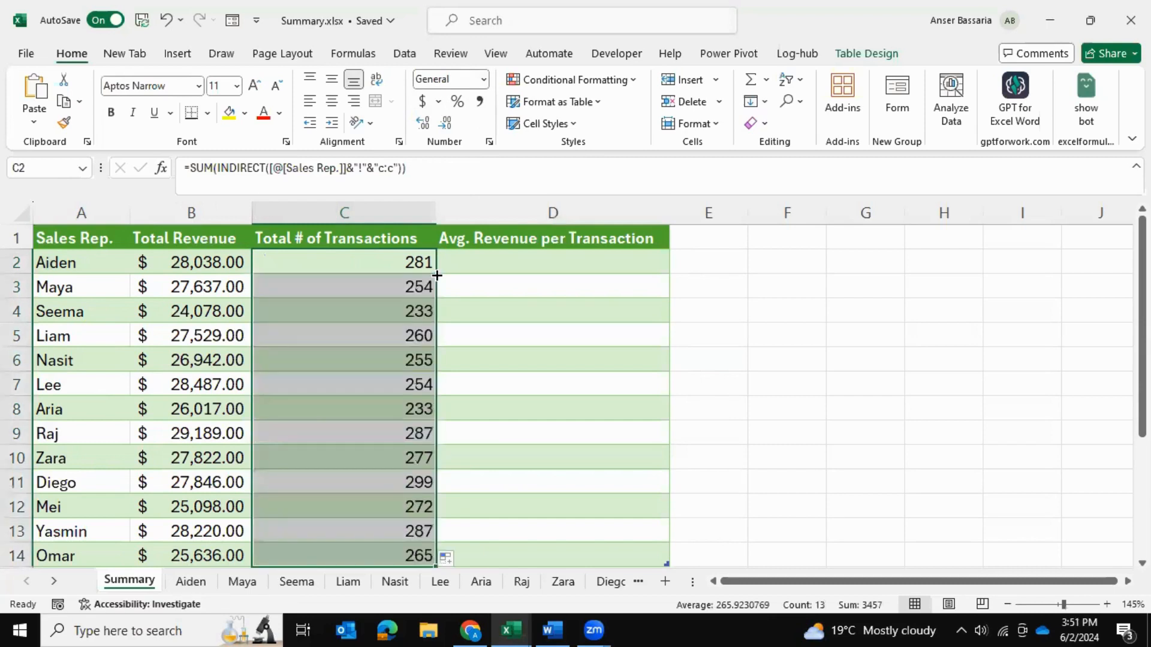
# - Begin the Avg. Revenue per Transaction formula in Aiden's cell D2
pyautogui.click(552, 262)
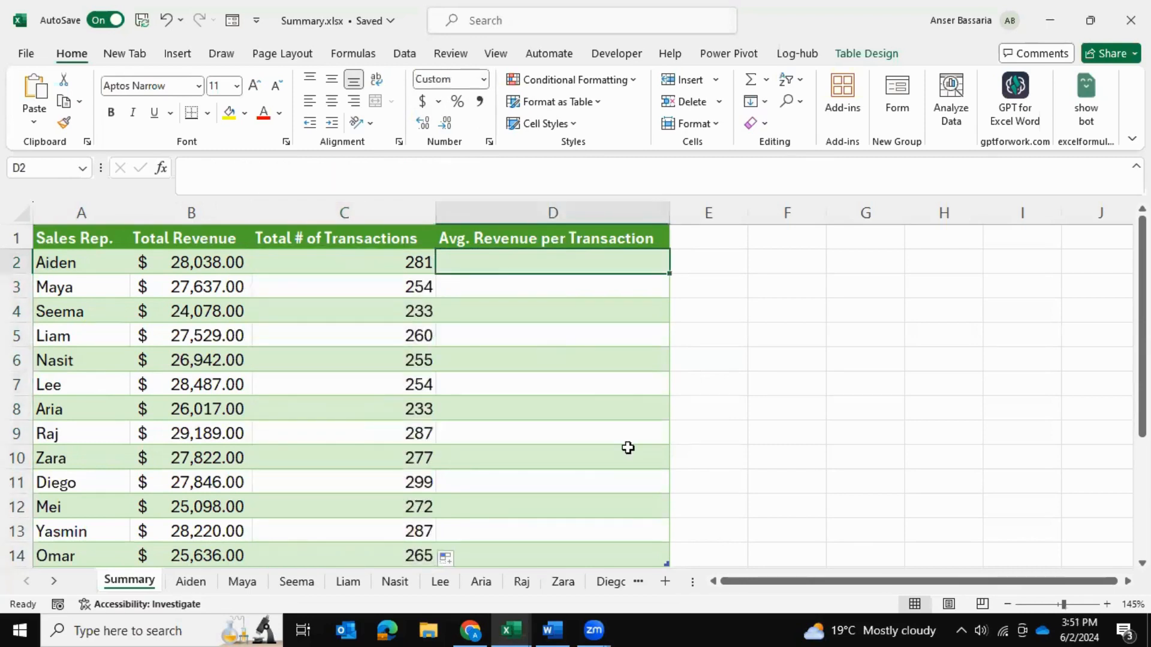
pyautogui.write('=')
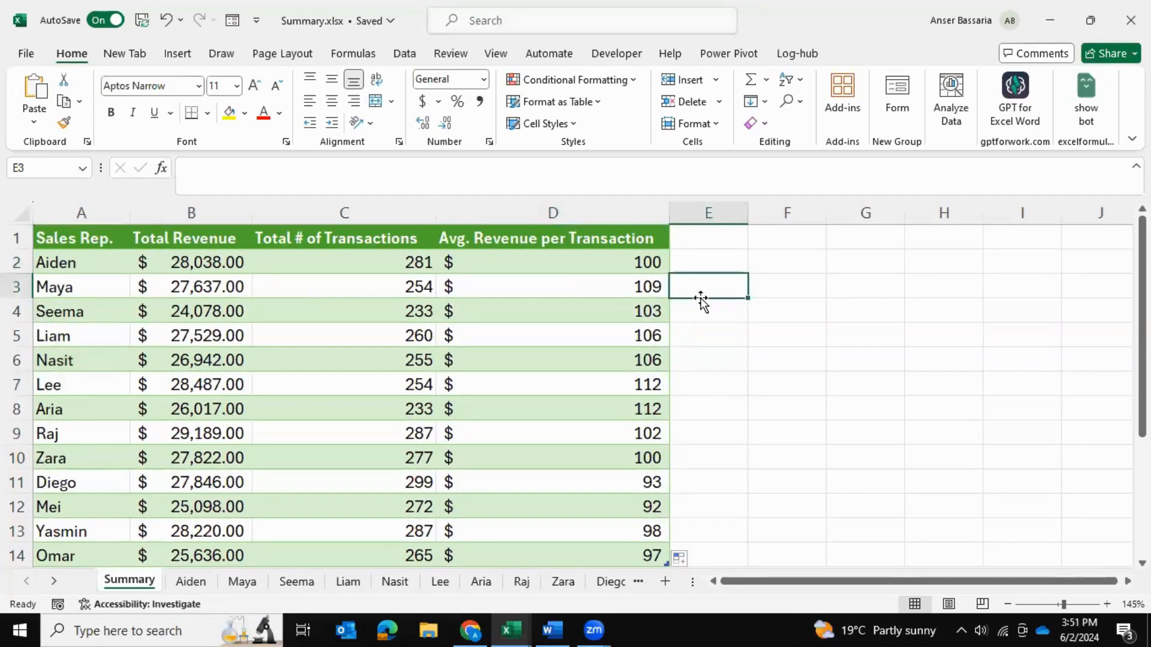
pyautogui.moveTo(420, 262)
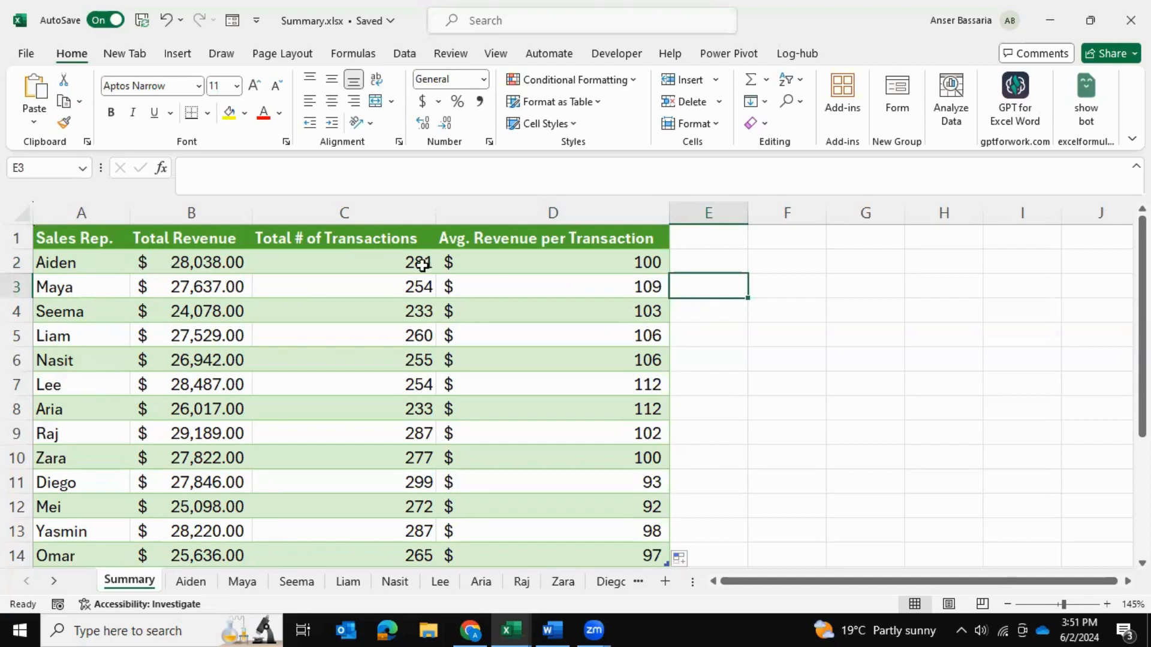
pyautogui.click(344, 262)
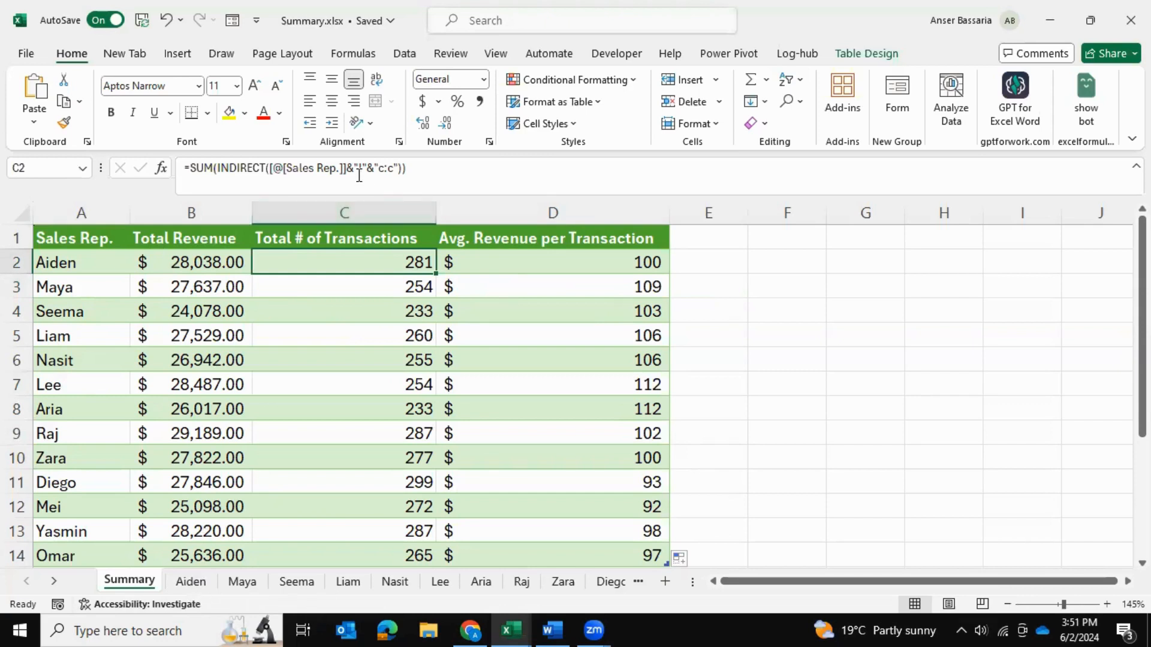
pyautogui.moveTo(359, 176)
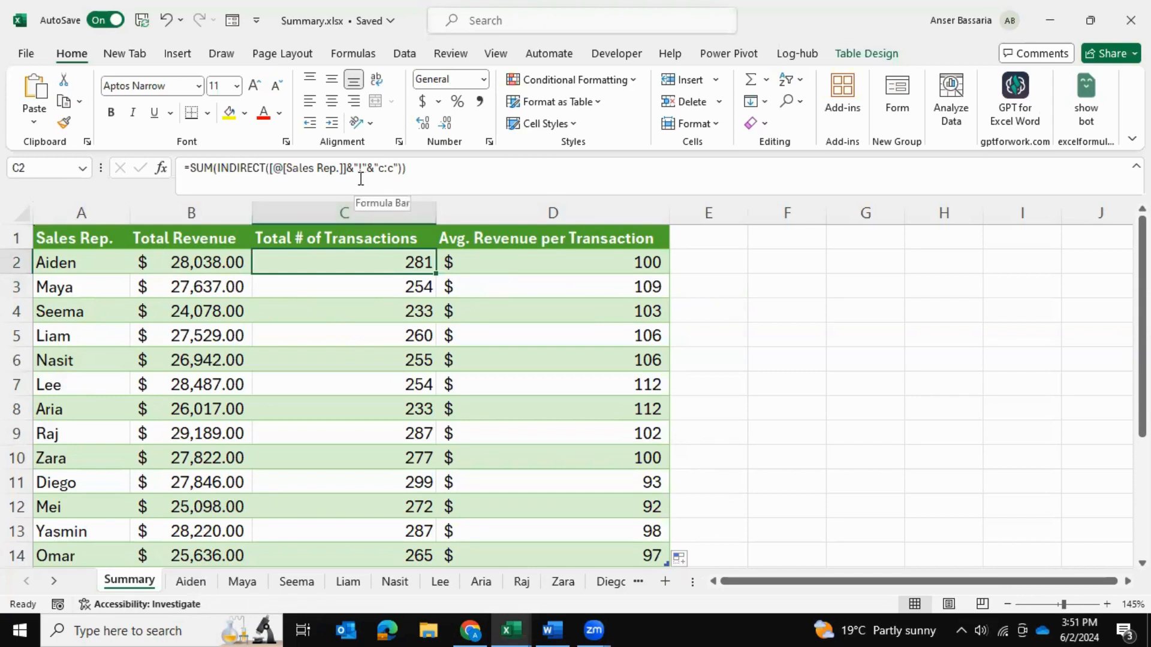
pyautogui.press('ctrl+s')
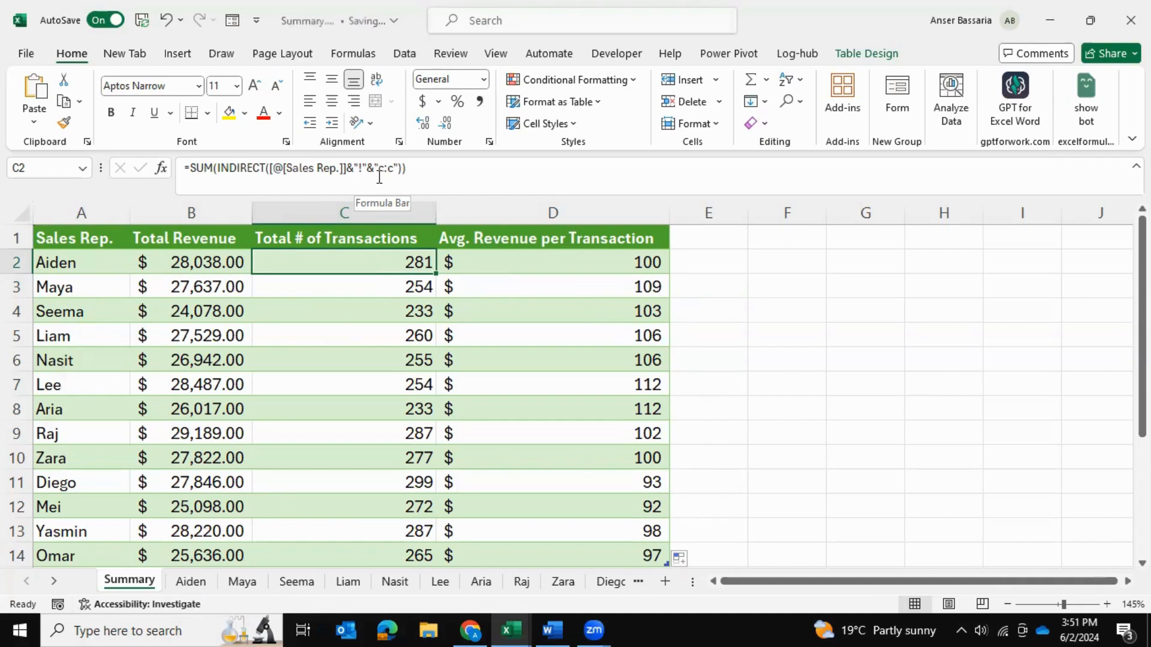
pyautogui.moveTo(513, 320)
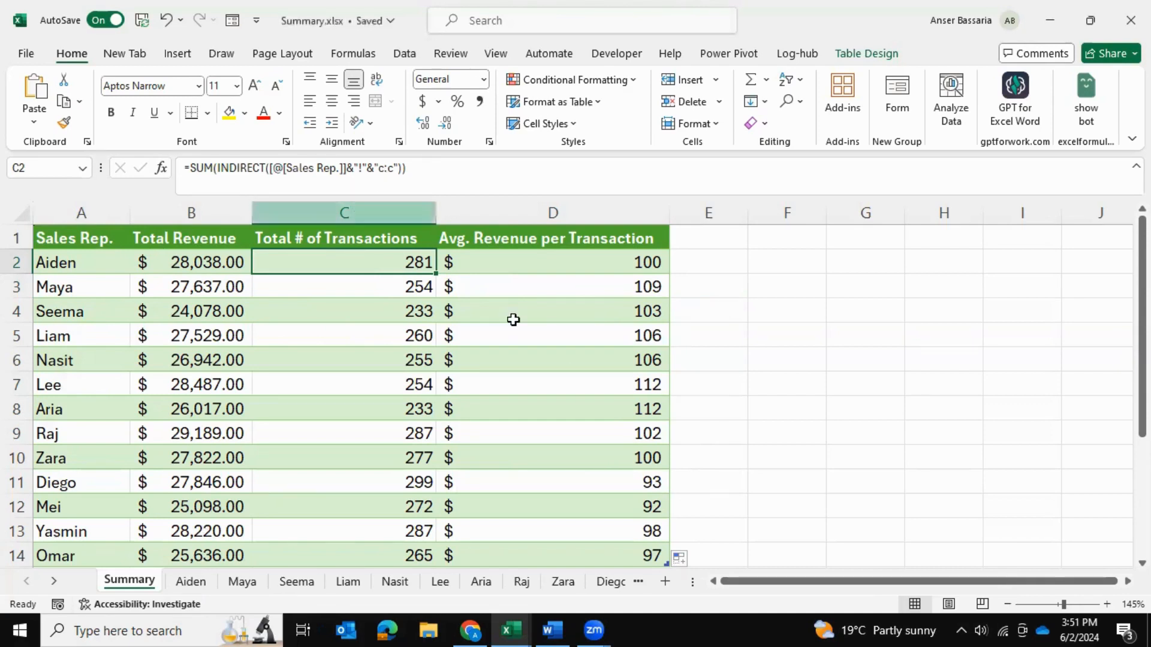
pyautogui.moveTo(805, 350)
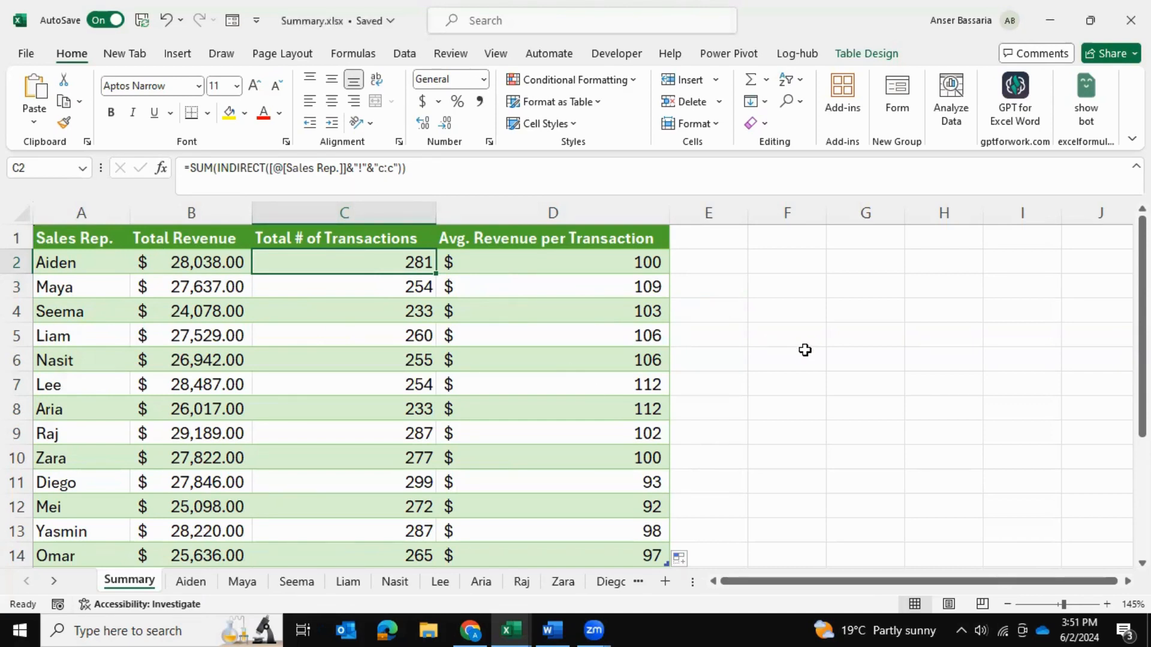